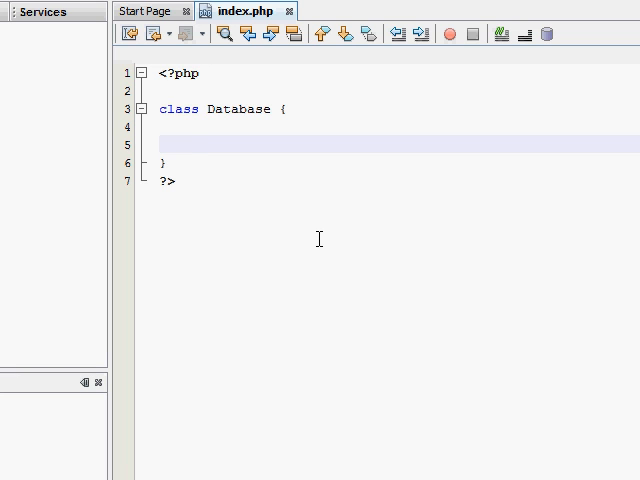
- Click repeatedly at the same spot near the top of the NetBeans editor
{"action": "left_click", "coordinate": [190, 143]}
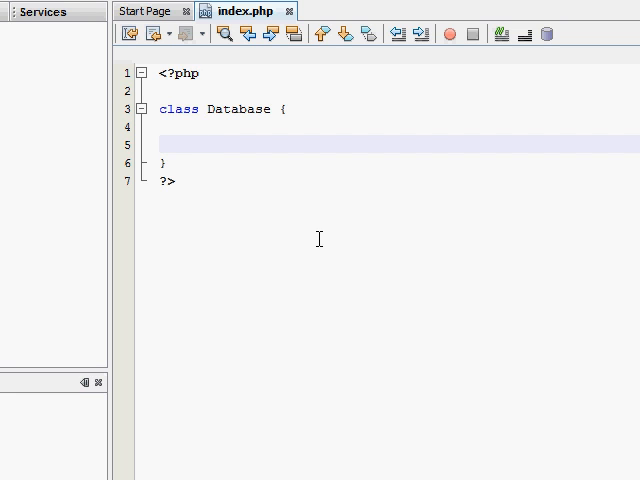
{"action": "left_click", "coordinate": [192, 143]}
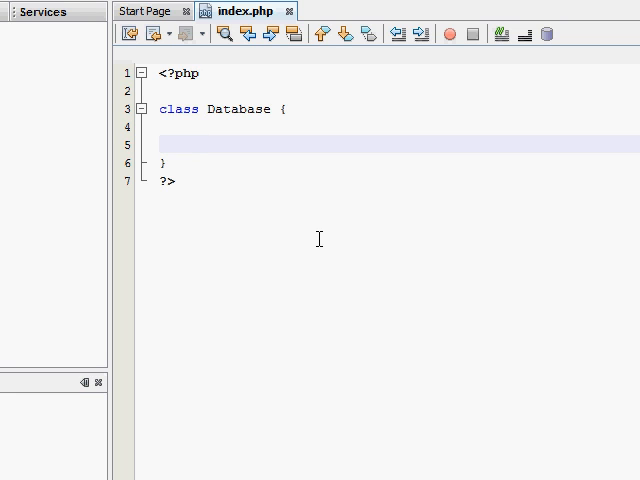
{"action": "left_click", "coordinate": [190, 143]}
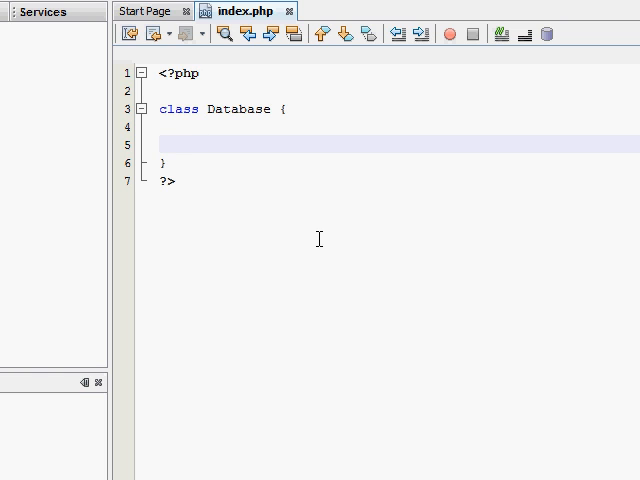
{"action": "left_click", "coordinate": [192, 143]}
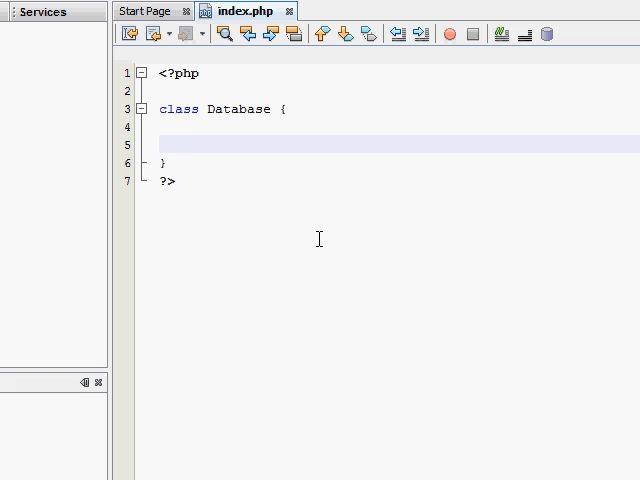
{"action": "left_click", "coordinate": [190, 143]}
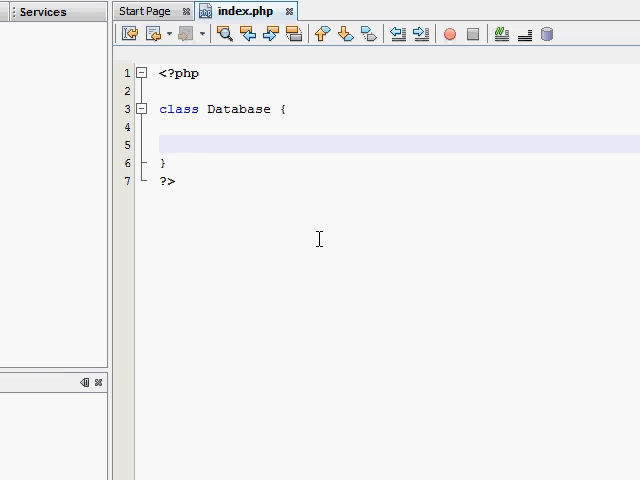
{"action": "left_click", "coordinate": [191, 144]}
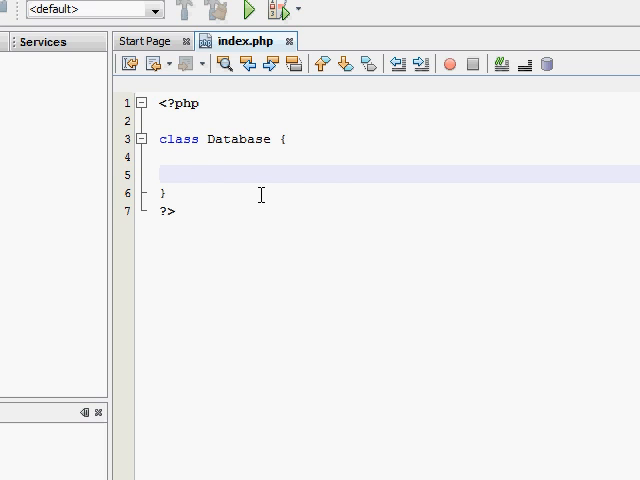
- Declare private $Host, $Username, $Password on one line inside the Database class
{"action": "left_click", "coordinate": [190, 173]}
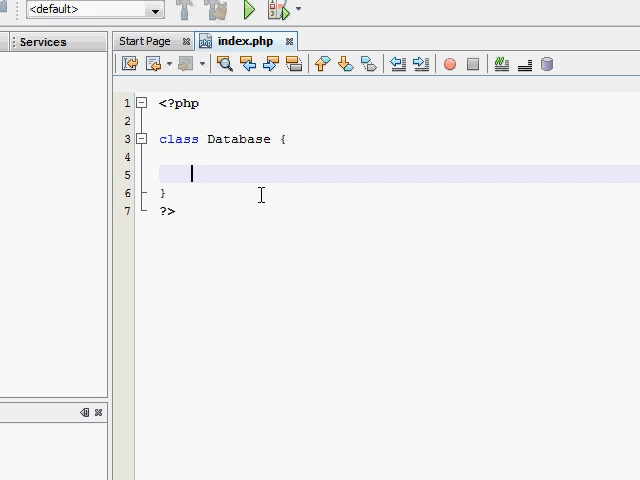
{"action": "type", "text": "priv"}
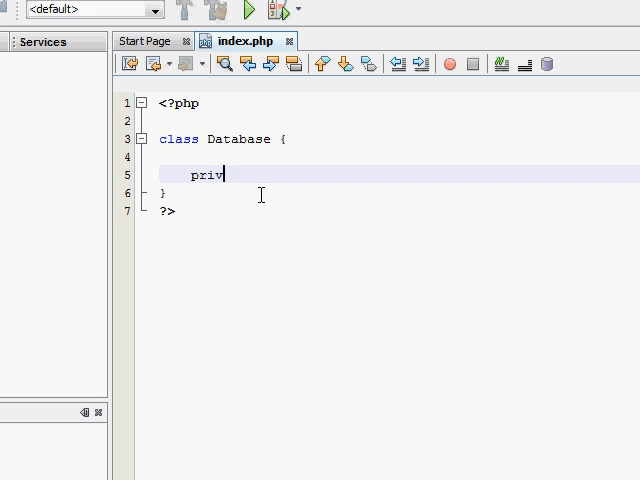
{"action": "type", "text": "ate $"}
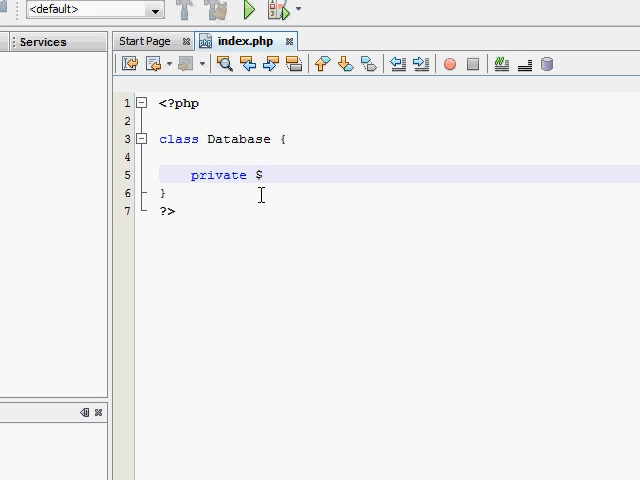
{"action": "type", "text": "Host, $"}
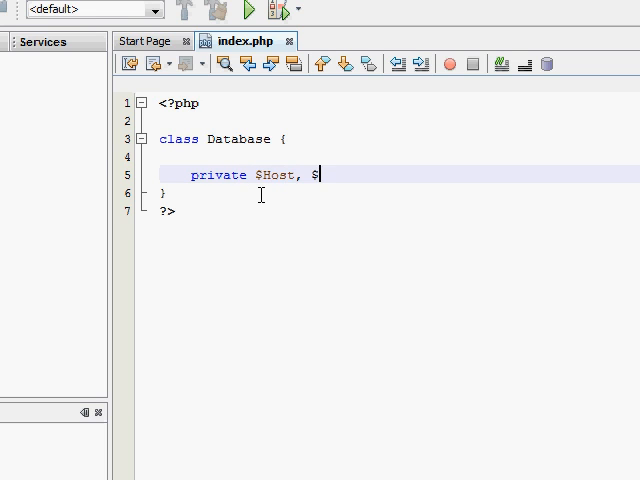
{"action": "type", "text": "Username,"}
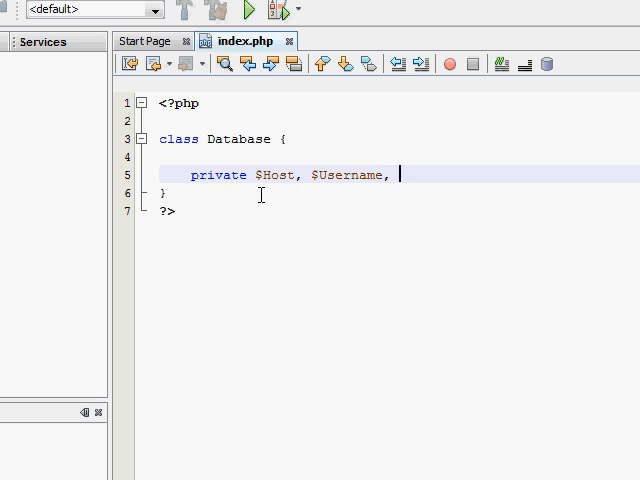
{"action": "type", "text": "$Password;"}
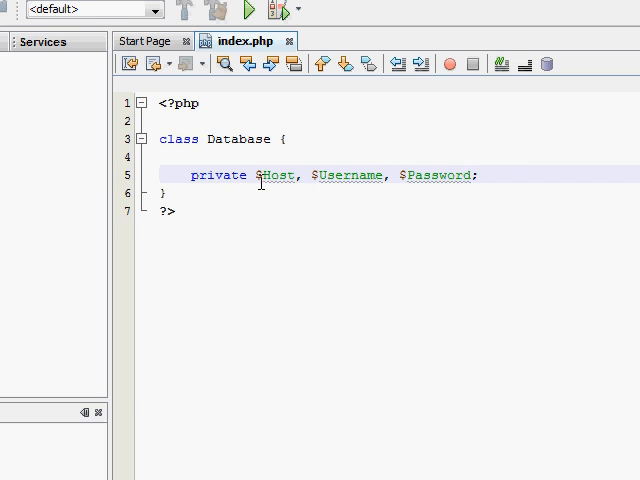
{"action": "mouse_move", "coordinate": [320, 176]}
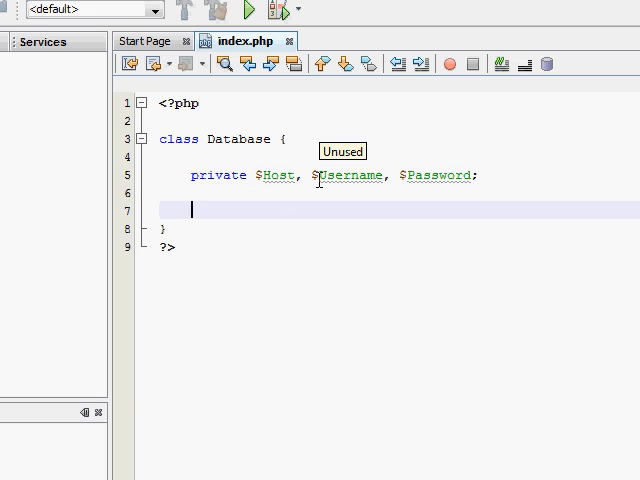
- Write public function __construct($iHost, $iUsername, $iPassword) with an empty body
{"action": "type", "text": "public"}
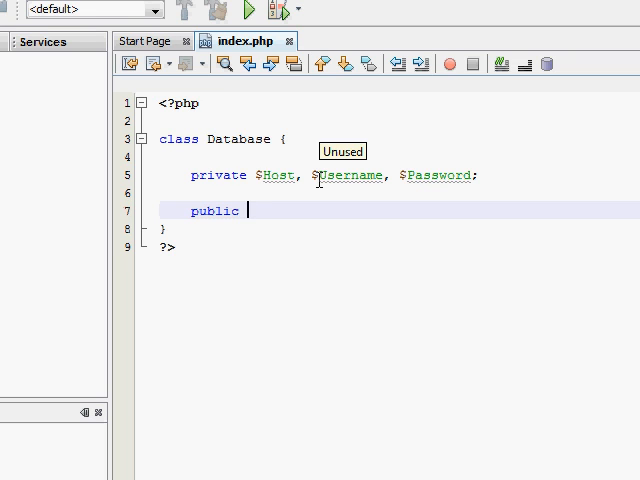
{"action": "type", "text": "function"}
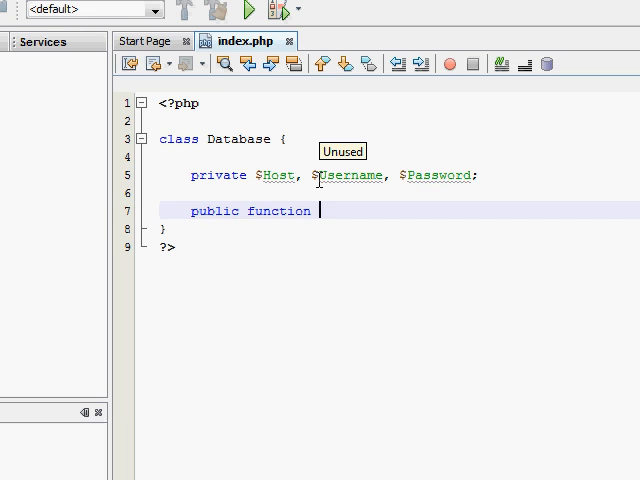
{"action": "type", "text": "__const"}
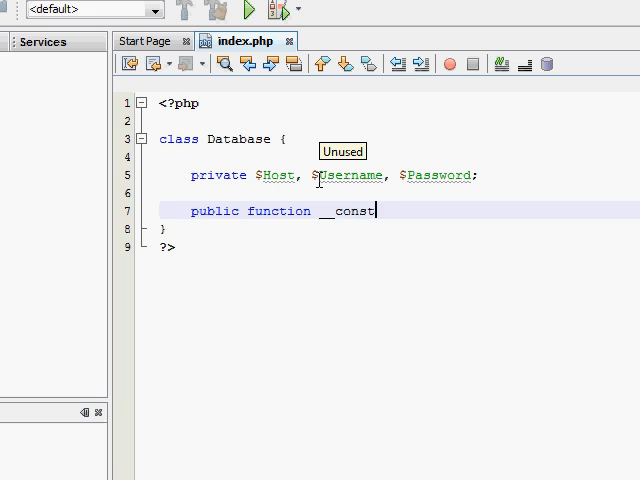
{"action": "type", "text": "ruct()"}
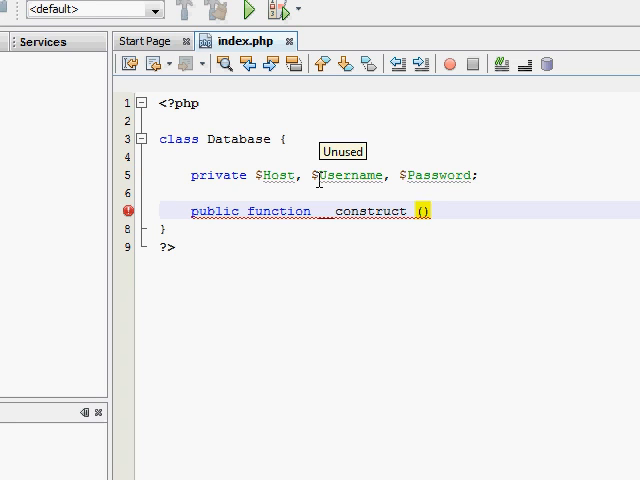
{"action": "type", "text": "$"}
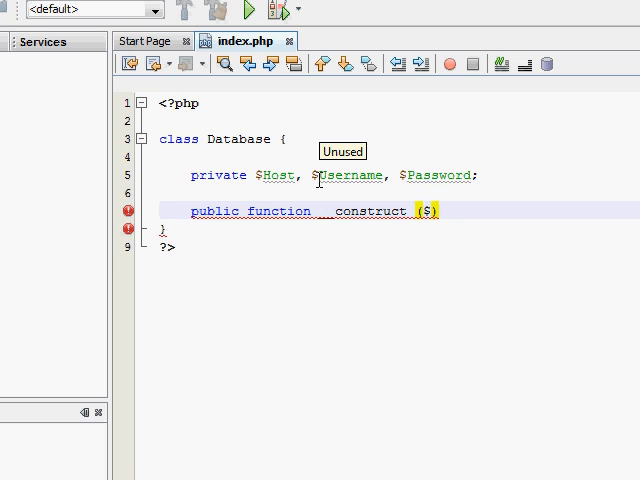
{"action": "type", "text": "iHos"}
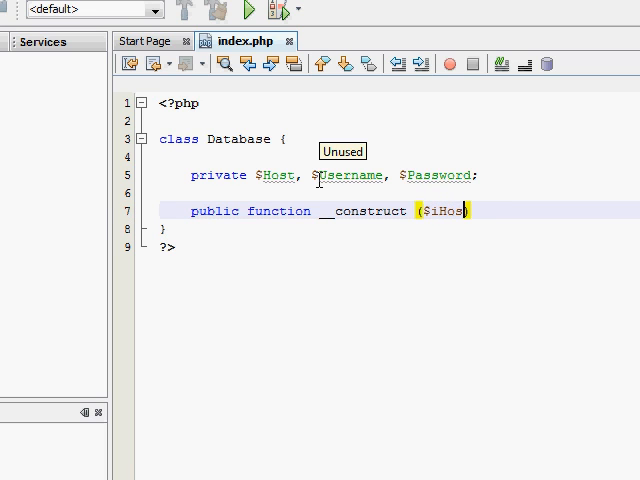
{"action": "type", "text": ", $iU"}
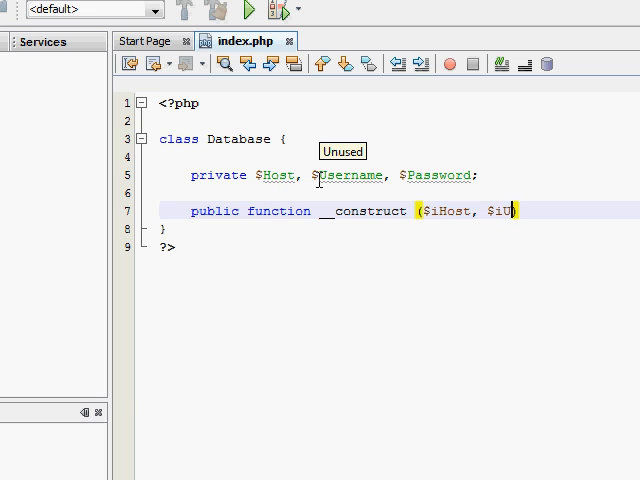
{"action": "type", "text": "sername, $iPassword"}
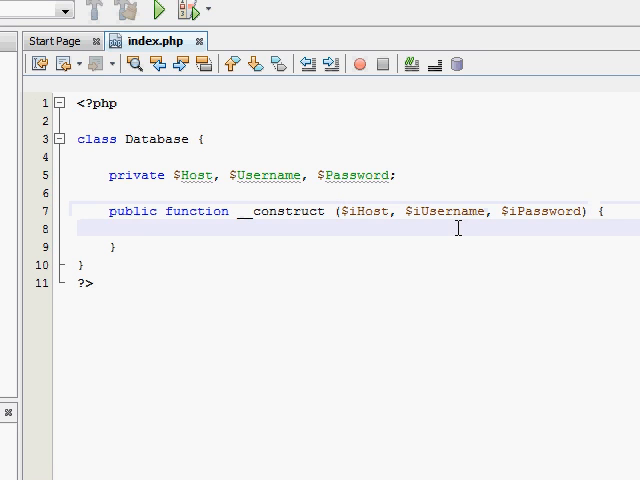
- Assign $iHost to $this->Host inside the constructor
{"action": "left_click", "coordinate": [145, 227]}
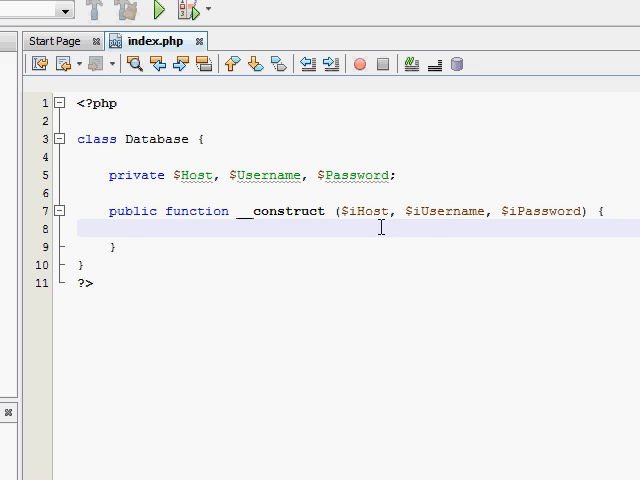
{"action": "mouse_move", "coordinate": [347, 229]}
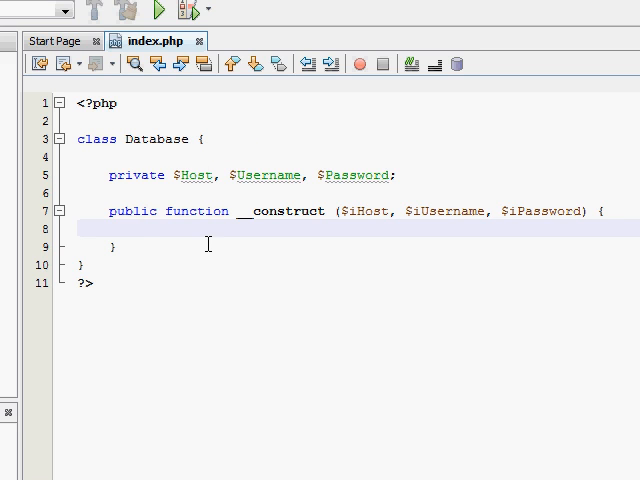
{"action": "type", "text": "$th"}
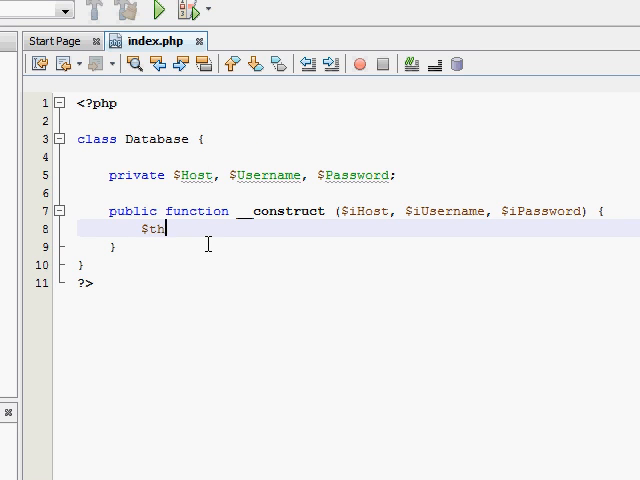
{"action": "type", "text": "is"}
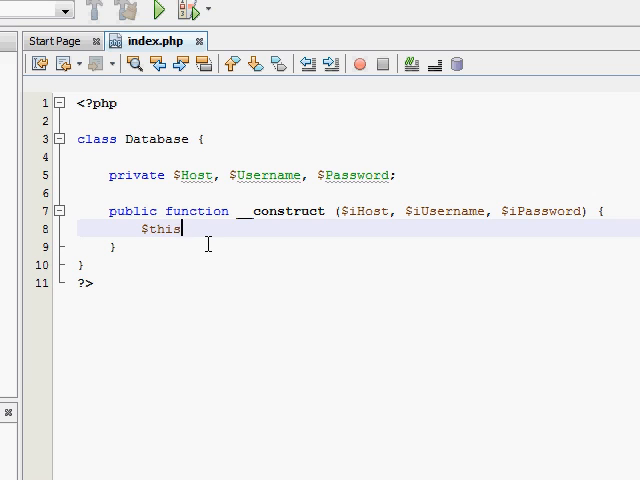
{"action": "type", "text": "->Host ="}
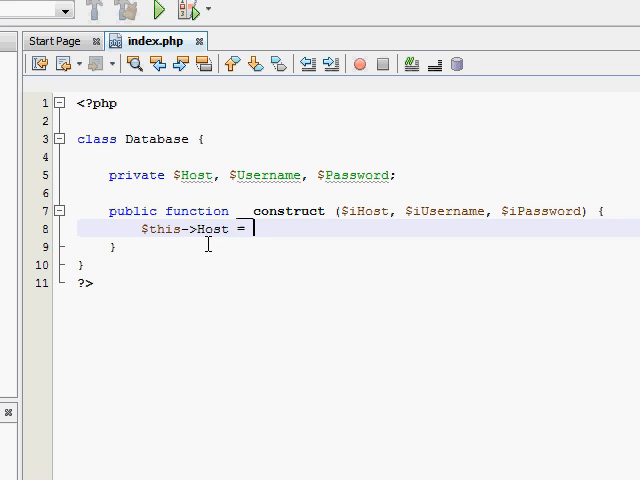
{"action": "type", "text": "$iHos"}
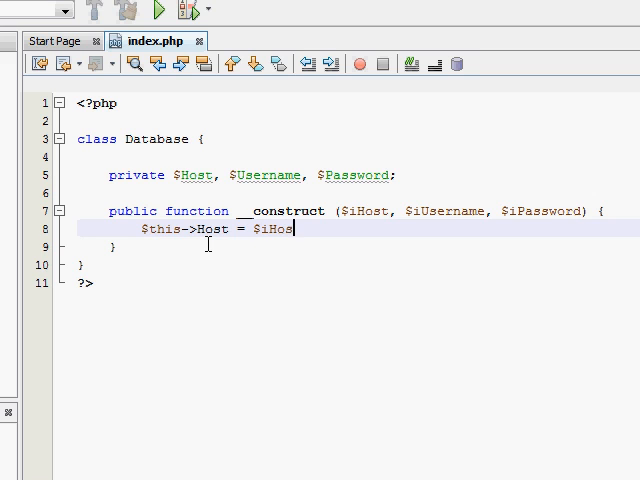
{"action": "type", "text": "t;"}
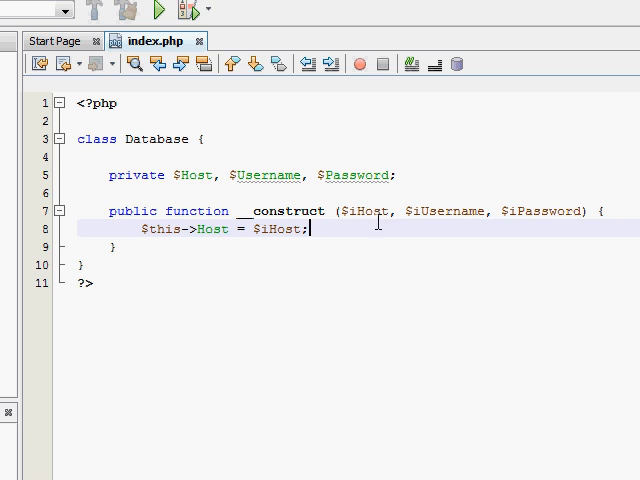
{"action": "mouse_move", "coordinate": [205, 211]}
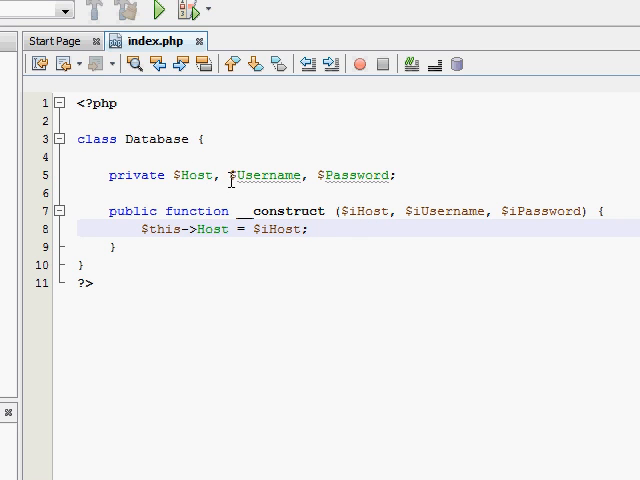
- Assign $iUsername and $iPassword to the Username and Password properties
{"action": "type", "text": "$this->Usernm"}
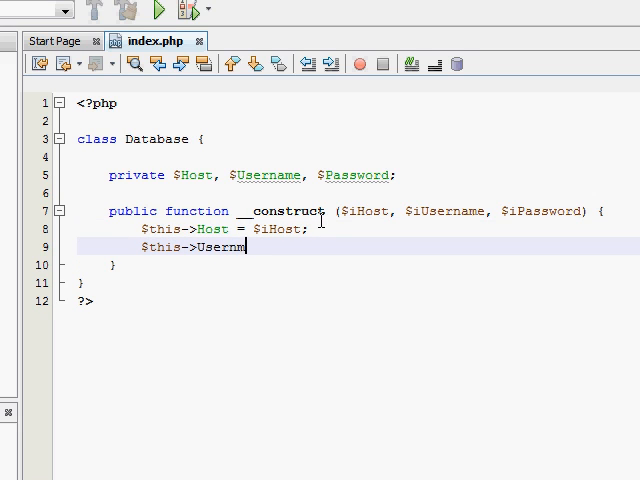
{"action": "type", "text": "ame = $"}
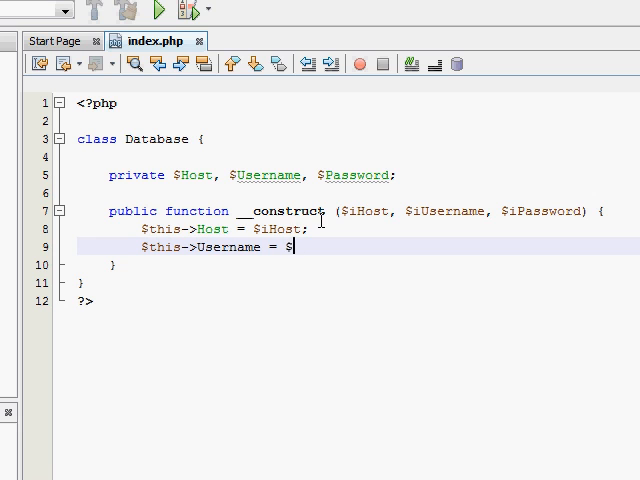
{"action": "type", "text": "iUsername"}
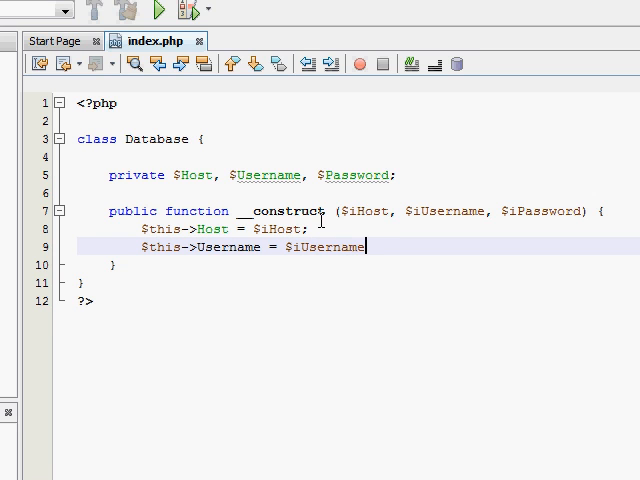
{"action": "type", "text": ";"}
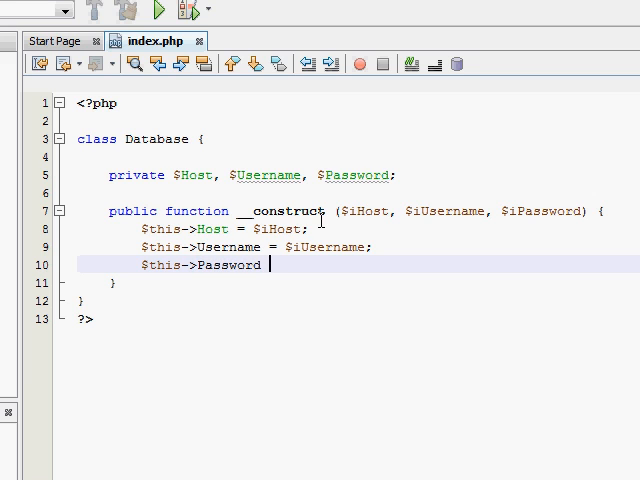
{"action": "type", "text": "= $iPas"}
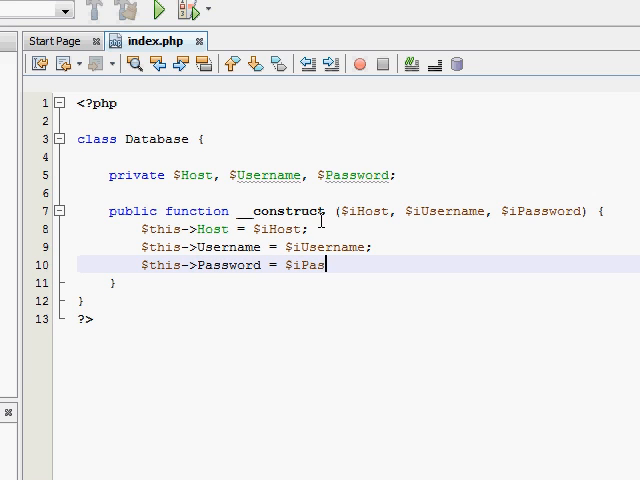
{"action": "type", "text": "sword;"}
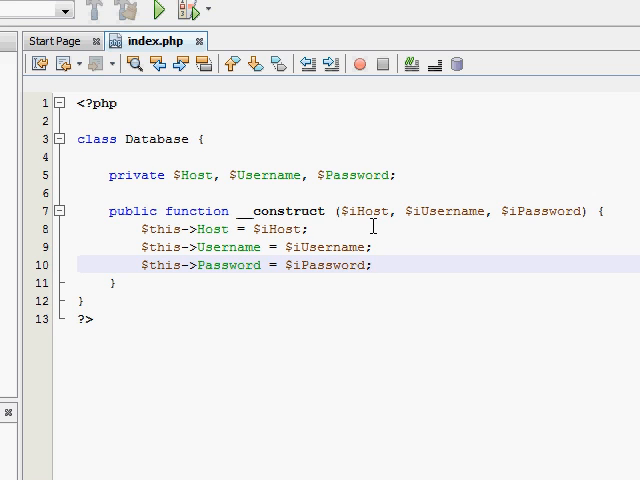
{"action": "mouse_move", "coordinate": [358, 253]}
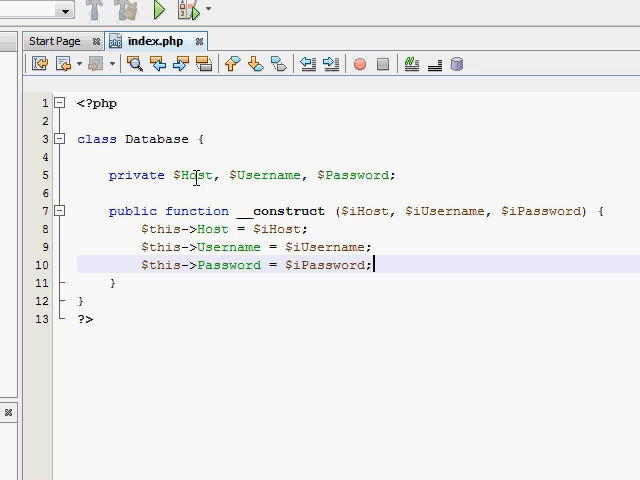
{"action": "left_click", "coordinate": [113, 282]}
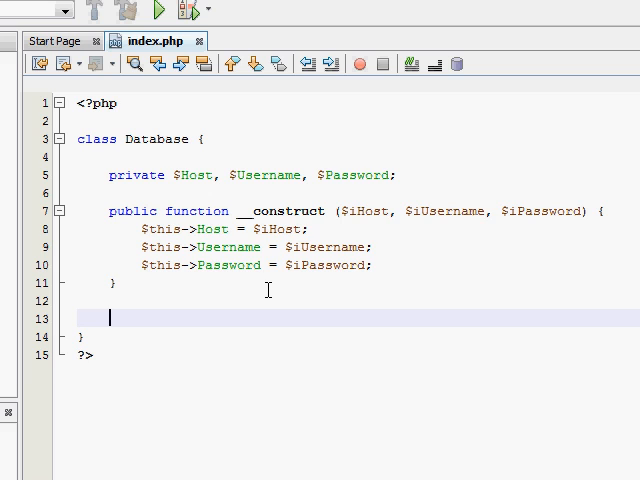
- Add public function Connect() calling mysql_connect($this->Host, $this->Username, $this->Password)
{"action": "type", "text": "public"}
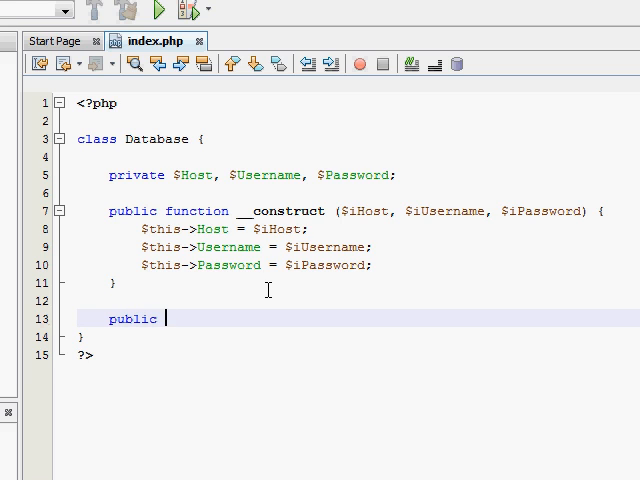
{"action": "type", "text": "functi"}
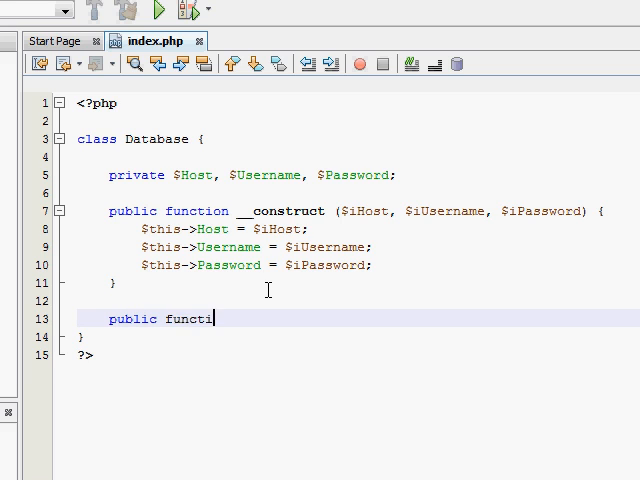
{"action": "type", "text": "on Connect"}
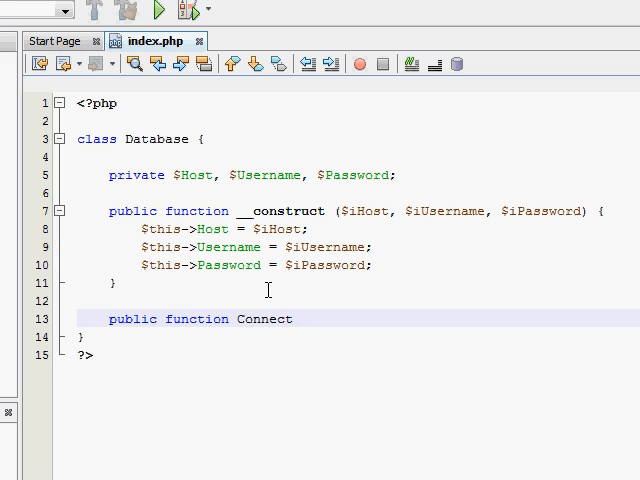
{"action": "type", "text": "() {"}
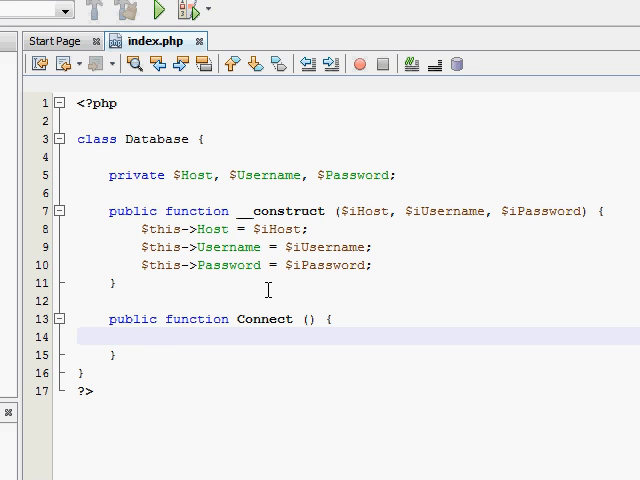
{"action": "type", "text": "mysql"}
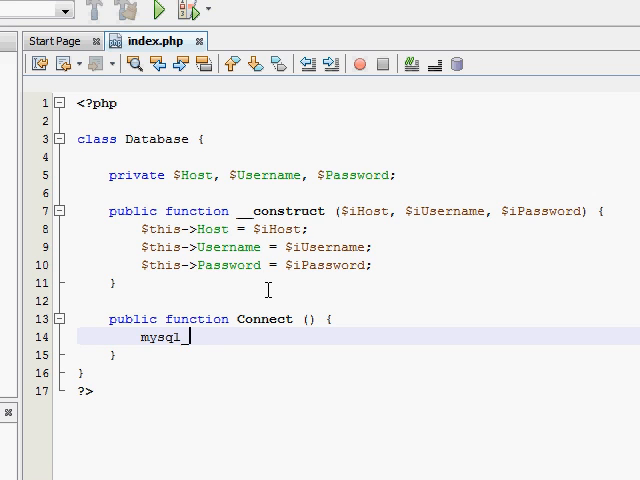
{"action": "type", "text": "_connect"}
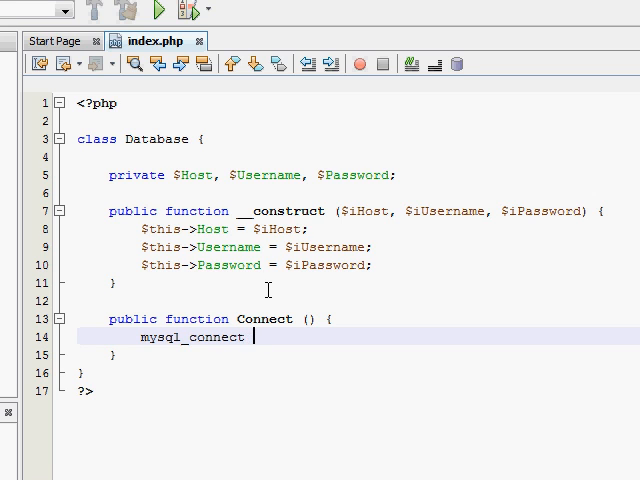
{"action": "type", "text": "()"}
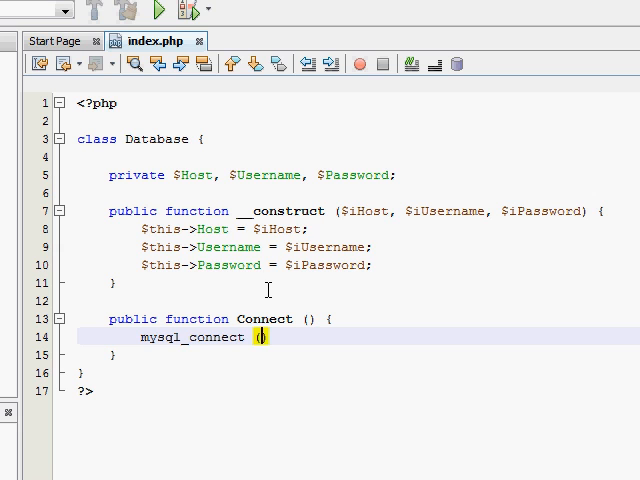
{"action": "type", "text": "$Host"}
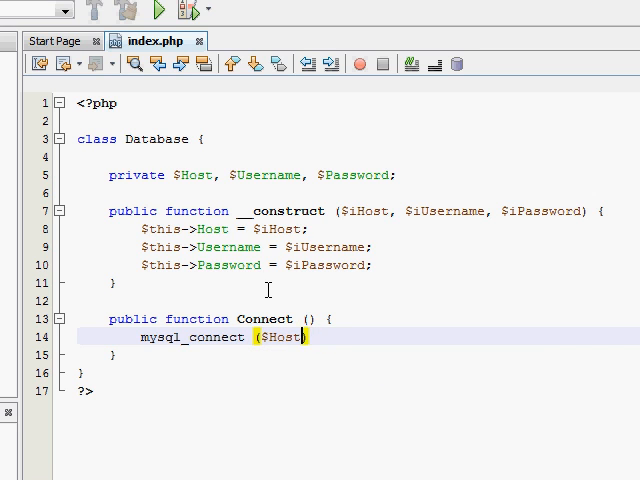
{"action": "type", "text": "this->H"}
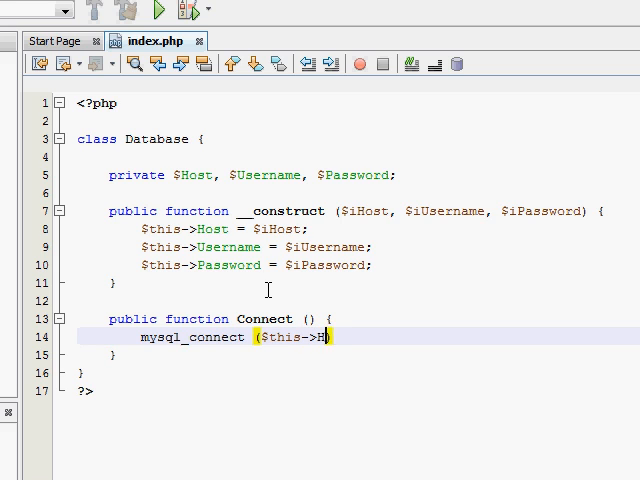
{"action": "type", "text": "ost, $this->Username, $this->Password"}
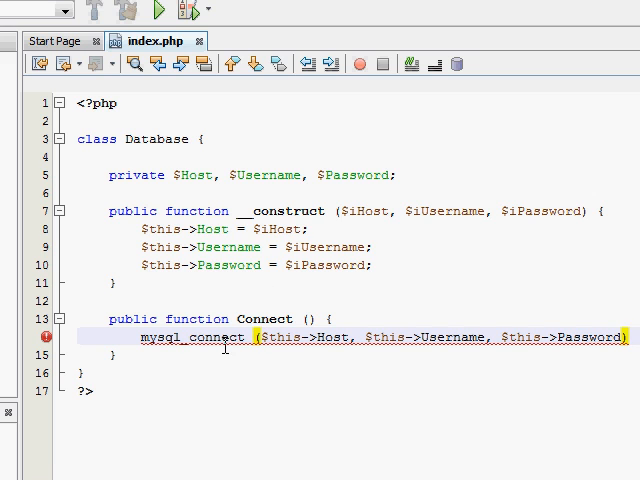
{"action": "mouse_move", "coordinate": [290, 337]}
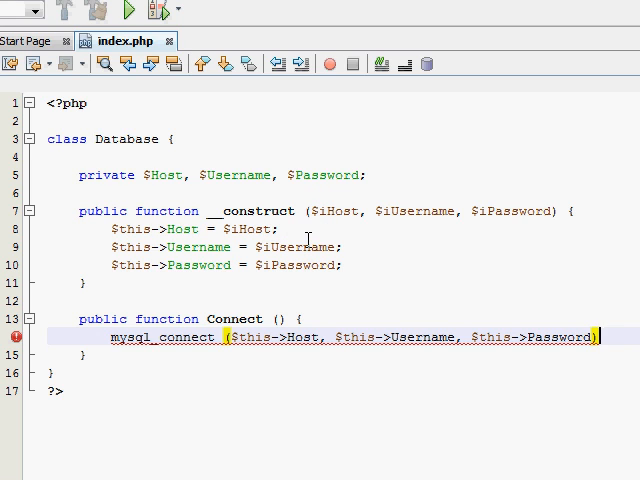
{"action": "mouse_move", "coordinate": [322, 283]}
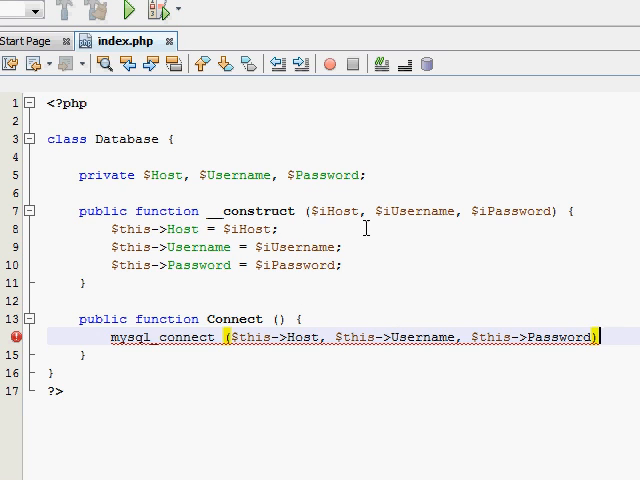
{"action": "mouse_move", "coordinate": [362, 211]}
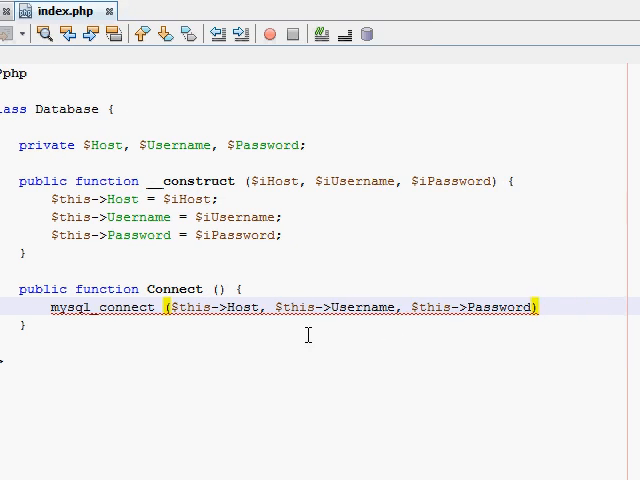
{"action": "mouse_move", "coordinate": [217, 330]}
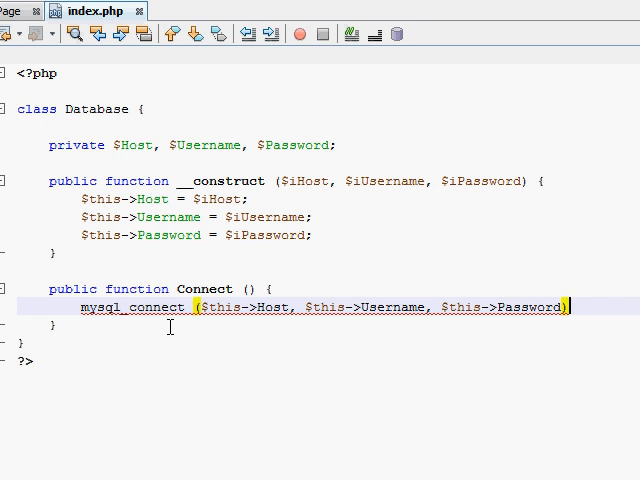
- Insert a blank line after the mysql_connect call in Connect
{"action": "key", "text": "Return"}
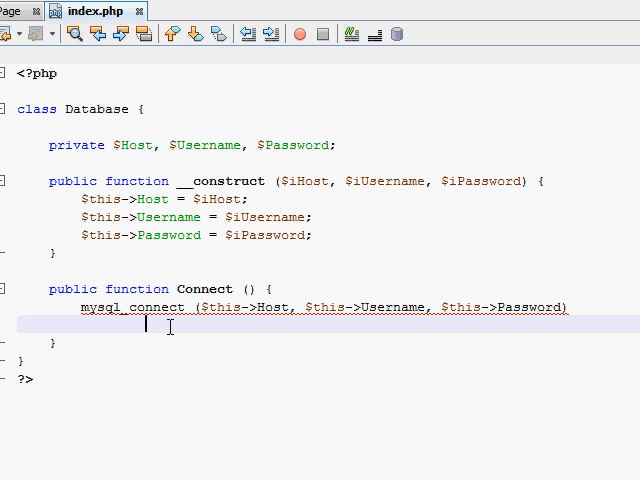
- Add OR die("There was a problem connecting."); after the mysql_connect call
{"action": "type", "text": "OR die"}
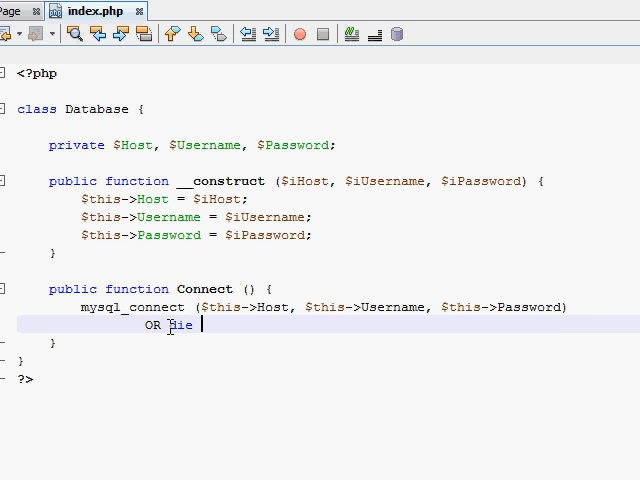
{"action": "type", "text": "(\"\")"}
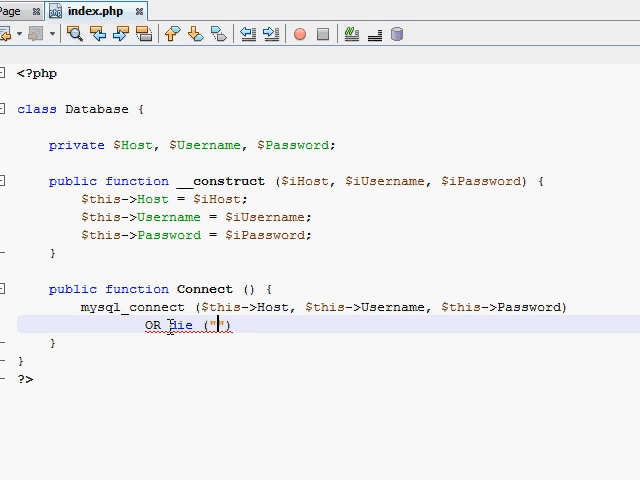
{"action": "type", "text": "\""}
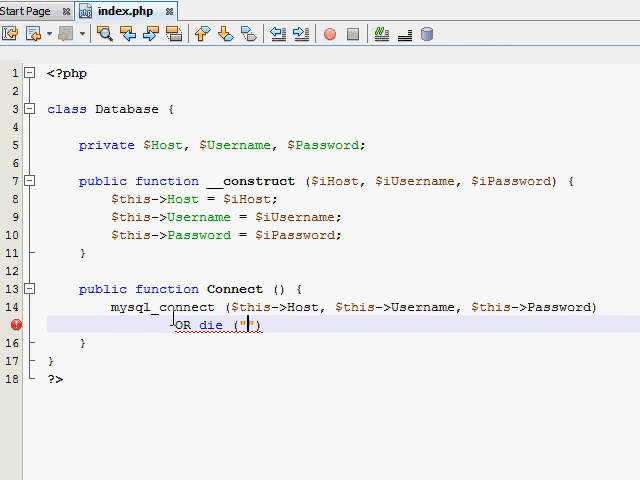
{"action": "mouse_move", "coordinate": [190, 325]}
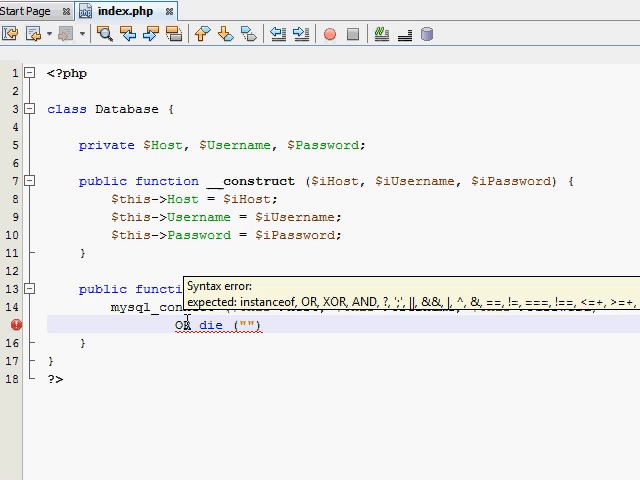
{"action": "type", "text": "There was a problem connecting"}
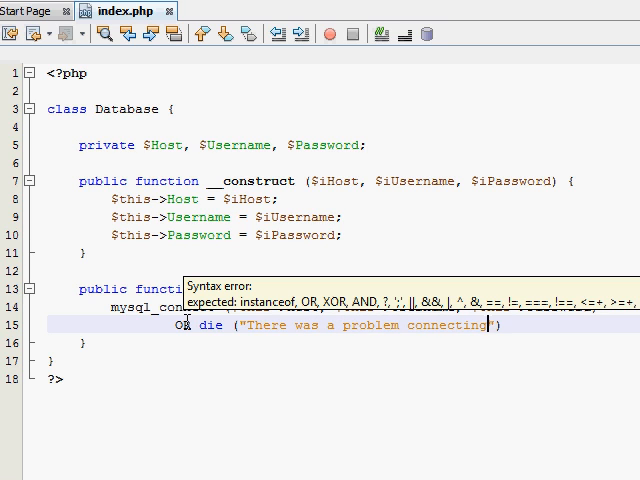
{"action": "type", "text": ".\");"}
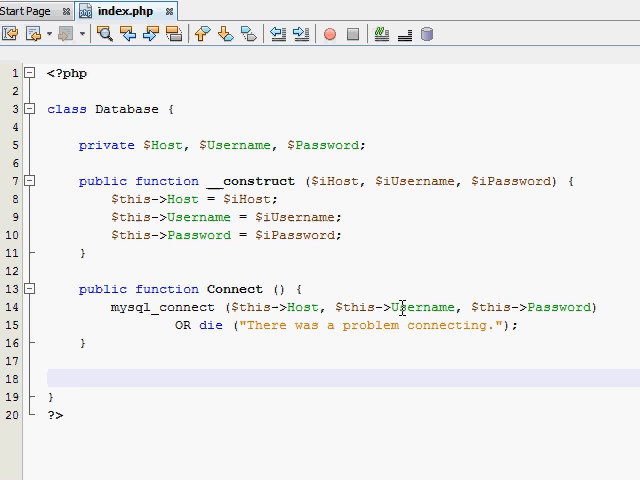
- Write public function ChangeDB($Database) below Connect with an empty body
{"action": "type", "text": "public"}
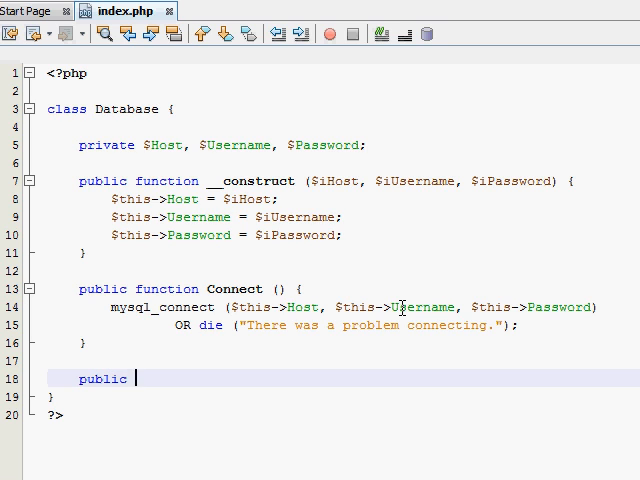
{"action": "type", "text": "function"}
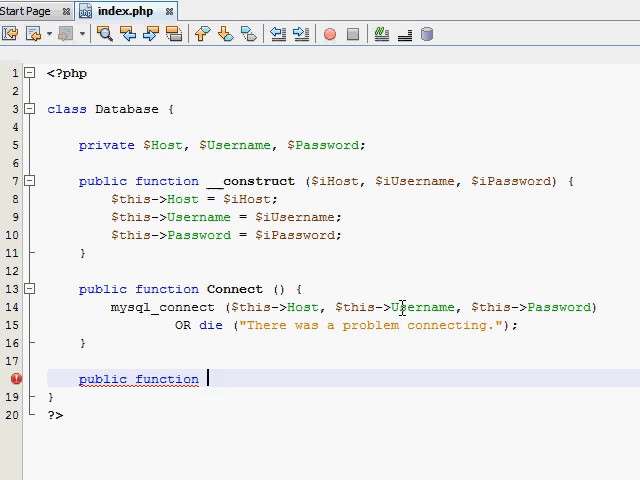
{"action": "type", "text": "Ch"}
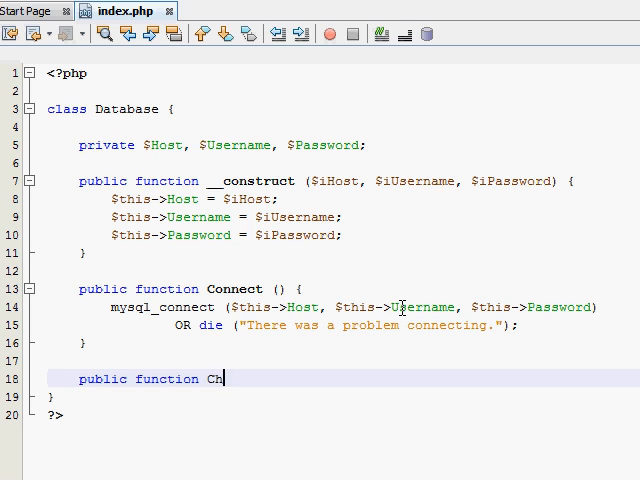
{"action": "type", "text": "angeDB"}
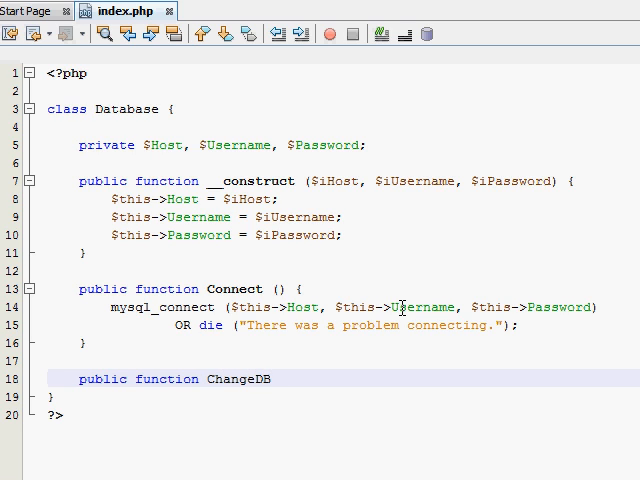
{"action": "left_click", "coordinate": [283, 379]}
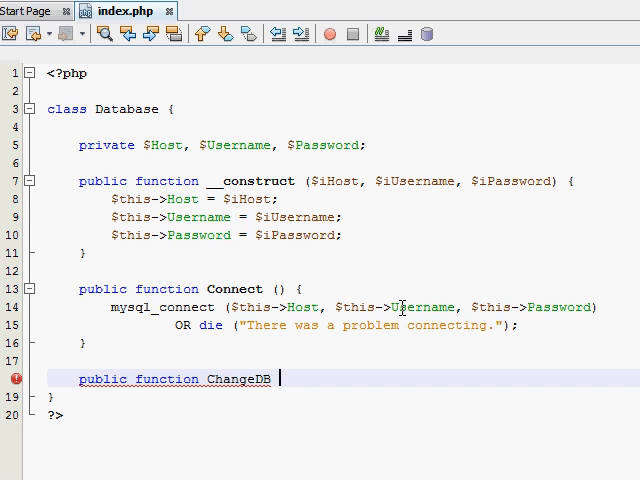
{"action": "type", "text": "($"}
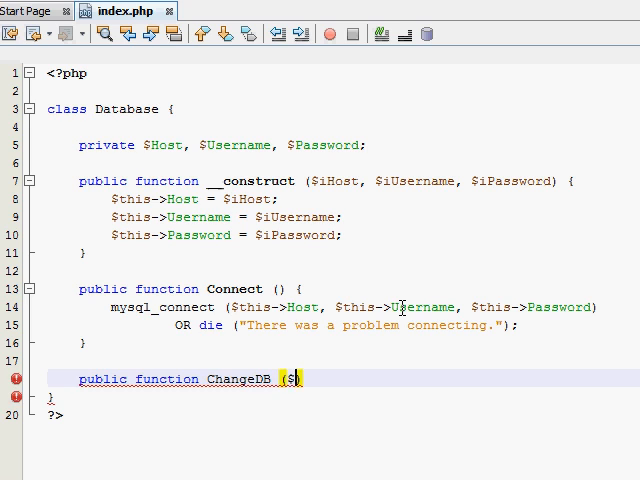
{"action": "type", "text": "Data"}
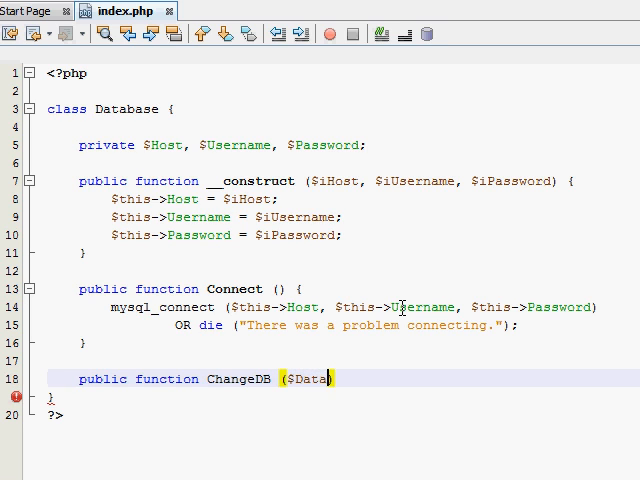
{"action": "type", "text": "base"}
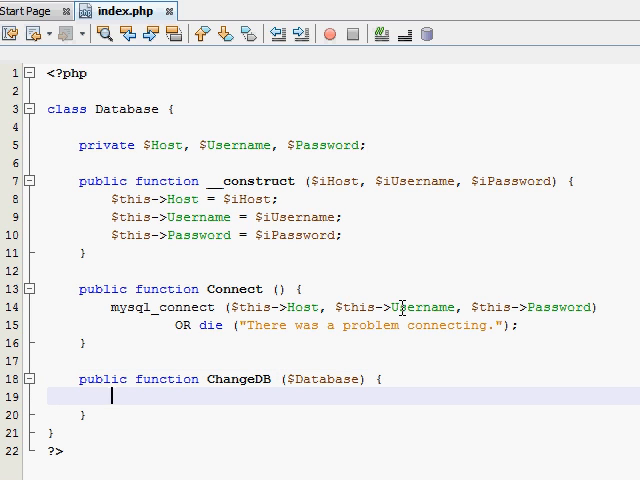
- Call mysql_select_db($Database) OR die("There was a problem selecting the database.") in ChangeDB
{"action": "type", "text": "mysql_select_db ("}
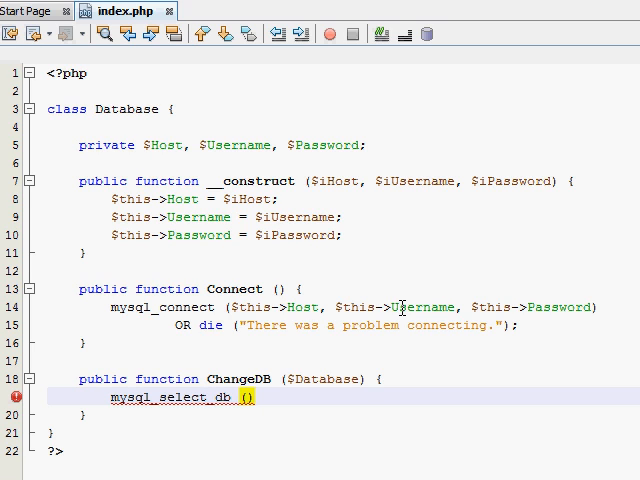
{"action": "type", "text": "$Dat"}
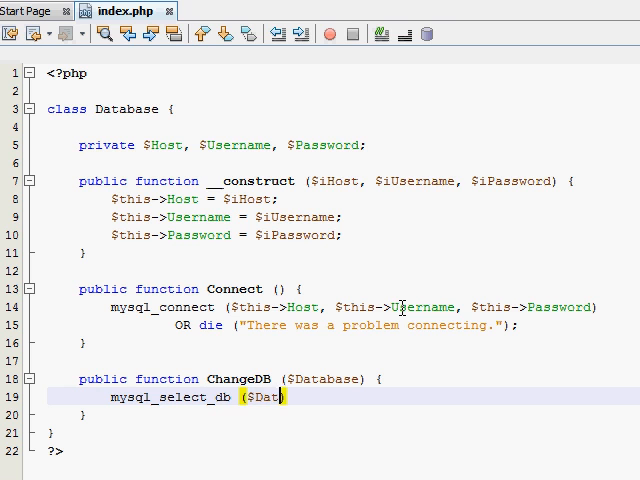
{"action": "type", "text": "abase)"}
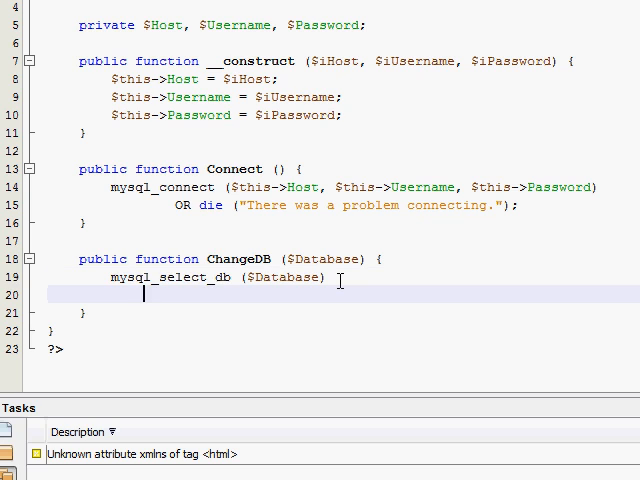
{"action": "type", "text": "OR die (\""}
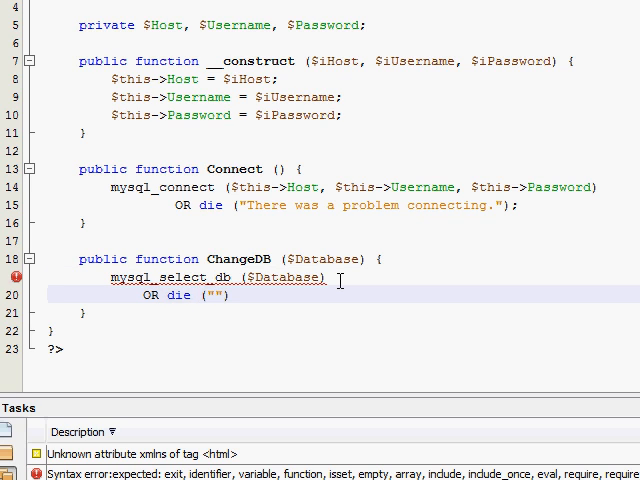
{"action": "type", "text": "There was a problem"}
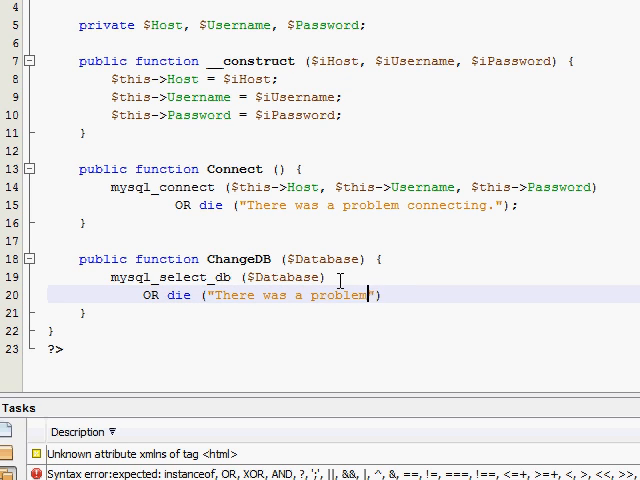
{"action": "type", "text": "selecting t"}
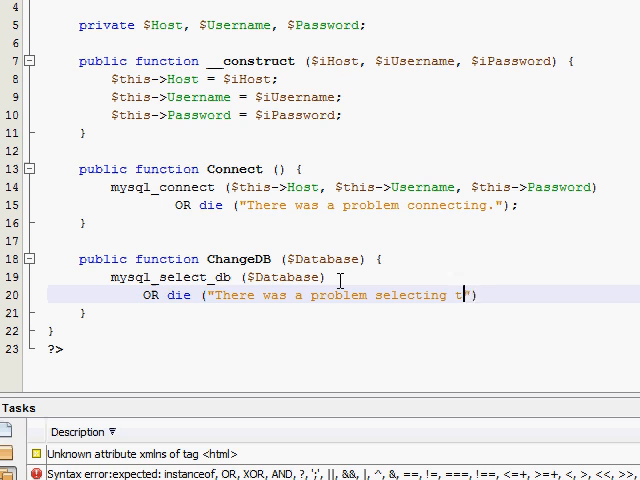
{"action": "type", "text": "he database.\")"}
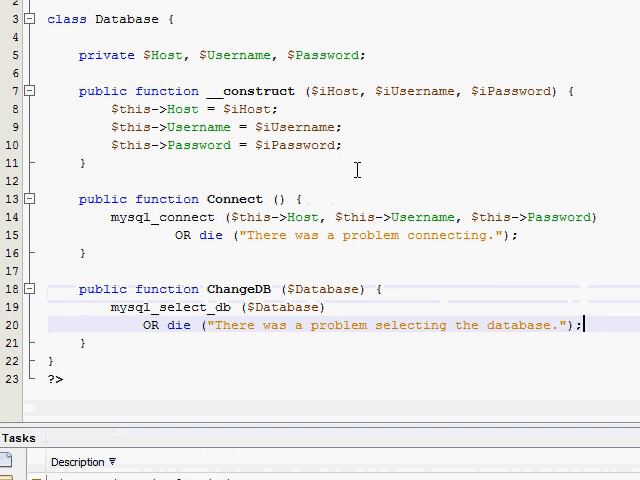
{"action": "mouse_move", "coordinate": [207, 274]}
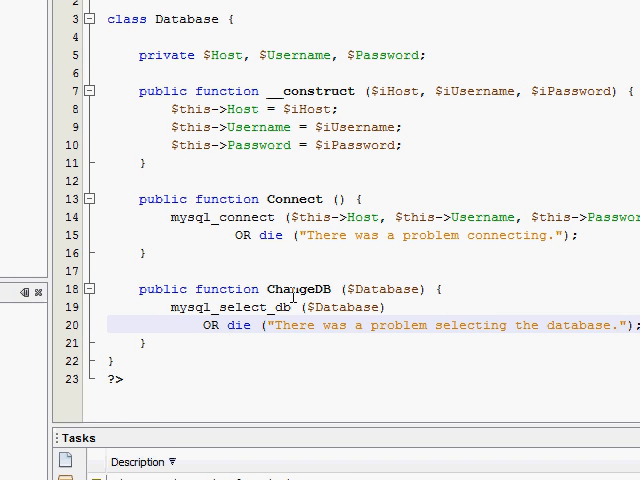
- Below the class, begin the statement $Database = new Database
{"action": "scroll", "scroll_direction": "up", "scroll_amount": 3}
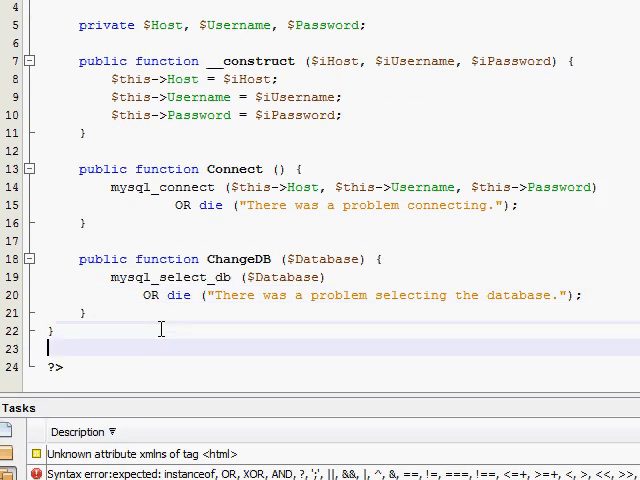
{"action": "key", "text": "Enter"}
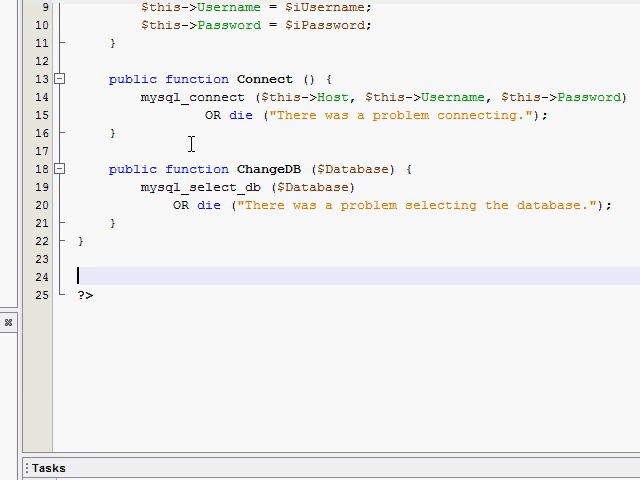
{"action": "type", "text": "$Databas"}
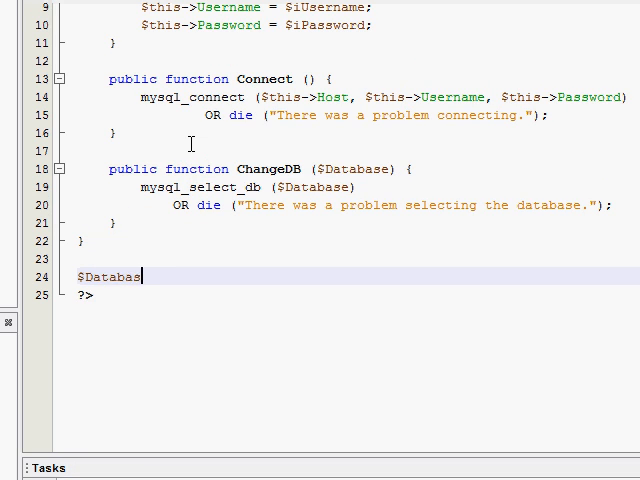
{"action": "type", "text": "e ="}
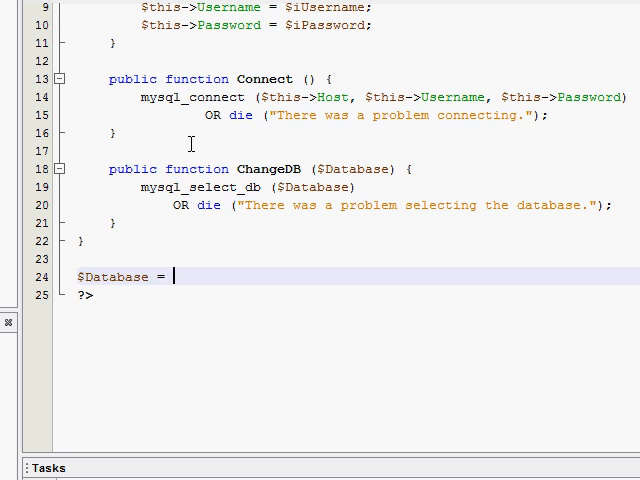
{"action": "type", "text": "new"}
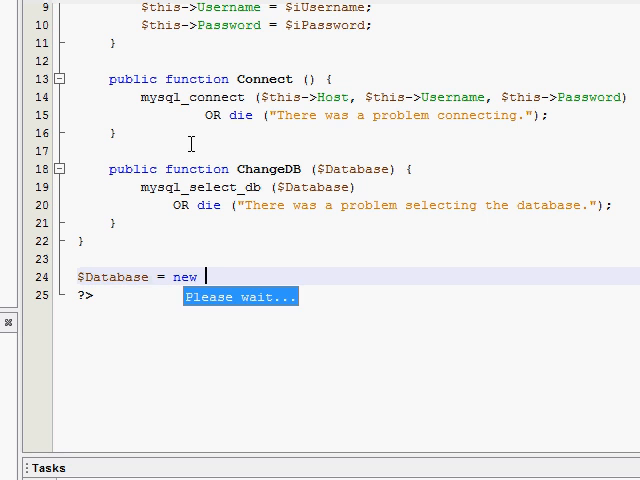
{"action": "type", "text": "Database ("}
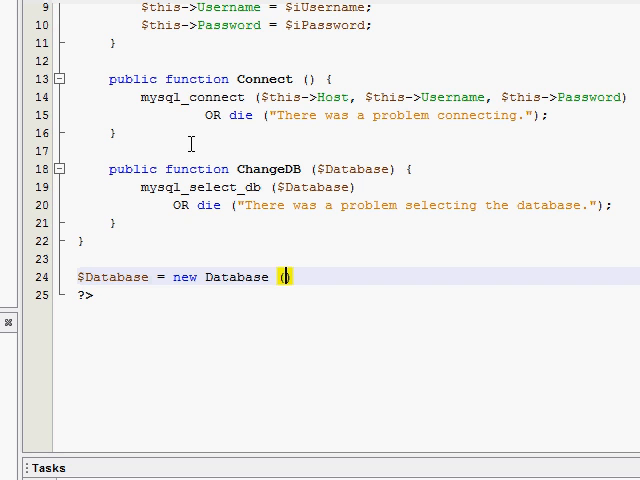
{"action": "scroll", "scroll_direction": "up", "scroll_amount": 3}
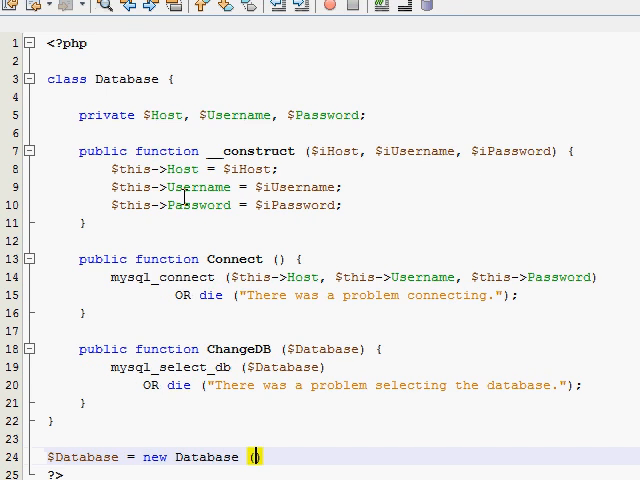
{"action": "scroll", "scroll_direction": "down", "scroll_amount": 3}
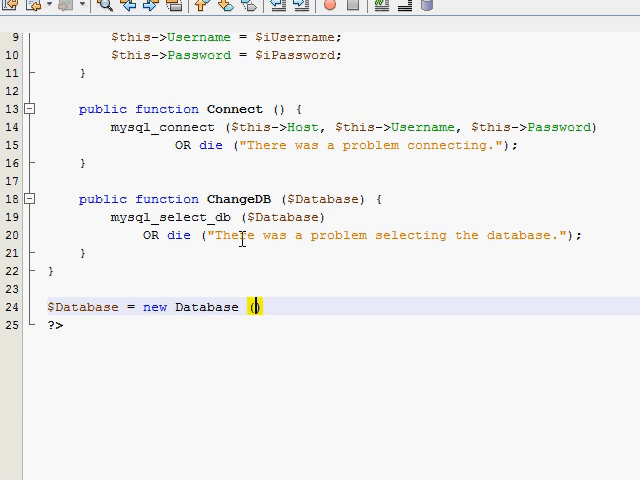
{"action": "type", "text": "'"}
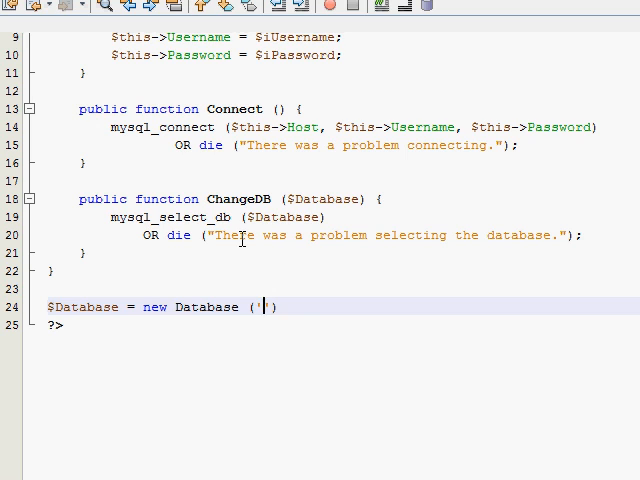
{"action": "type", "text": "localhost"}
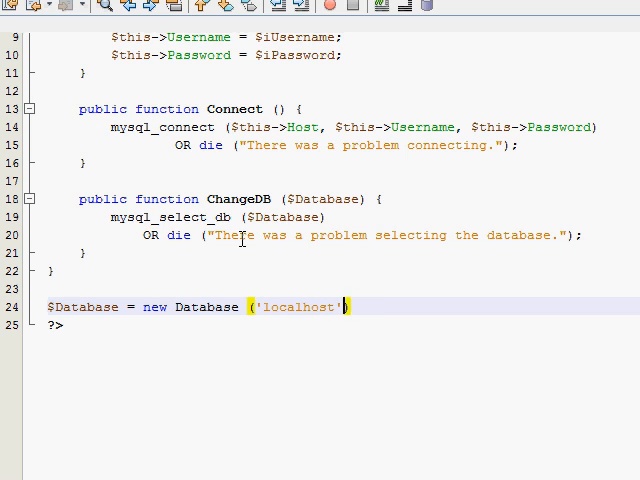
{"action": "type", "text": ", ''"}
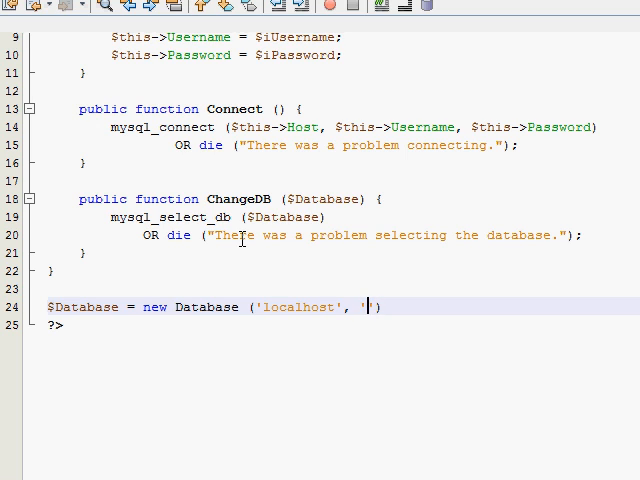
{"action": "type", "text": "Neil'"}
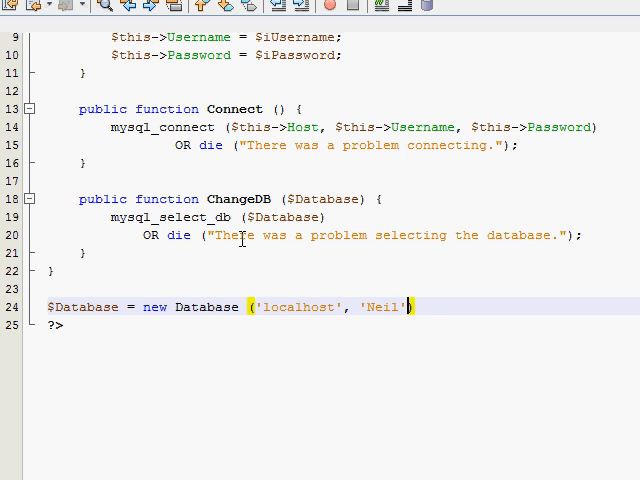
{"action": "type", "text": ", 'P'"}
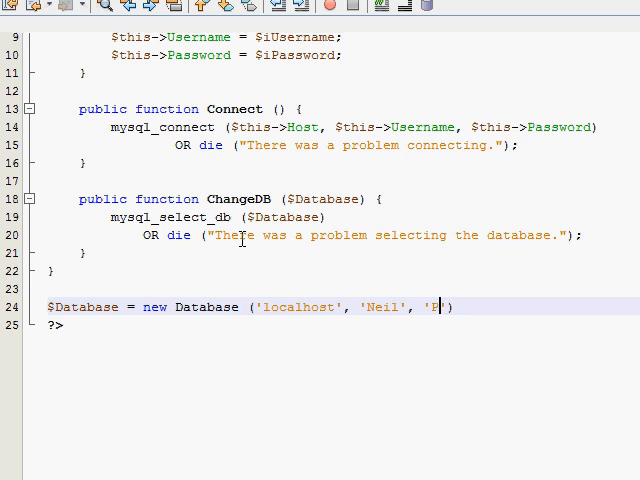
{"action": "type", "text": "assword')"}
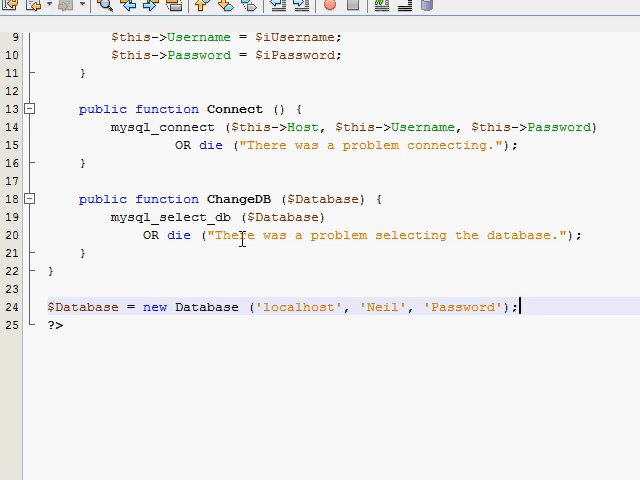
{"action": "key", "text": "Return"}
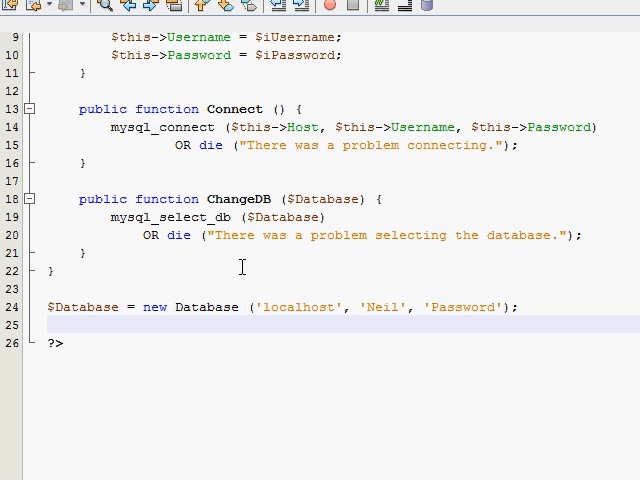
{"action": "type", "text": "$Database"}
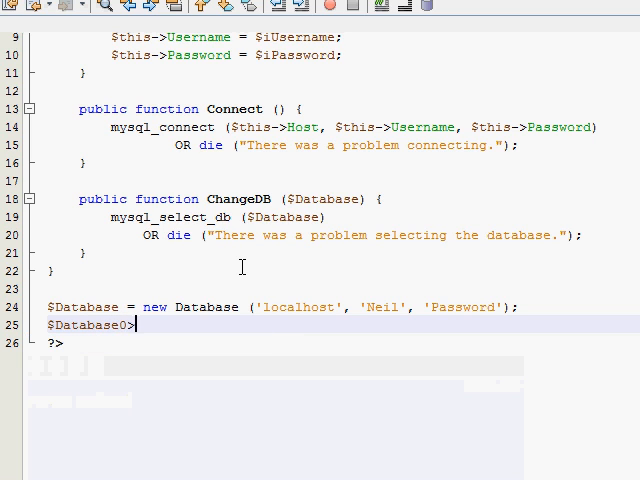
- Call $Database->Connect(); and $Database->ChangeDB('Arodelf'); on separate lines
{"action": "type", "text": "->Connect ();"}
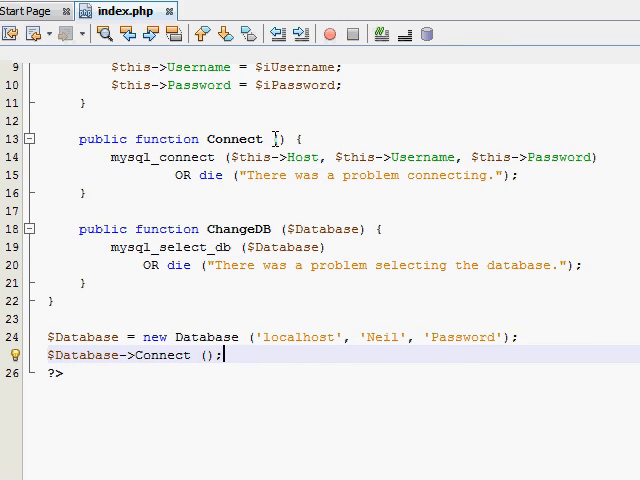
{"action": "key", "text": "Return"}
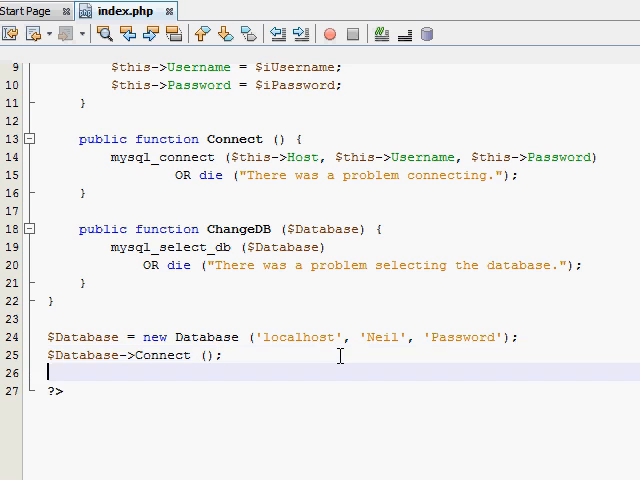
{"action": "type", "text": "$Databa"}
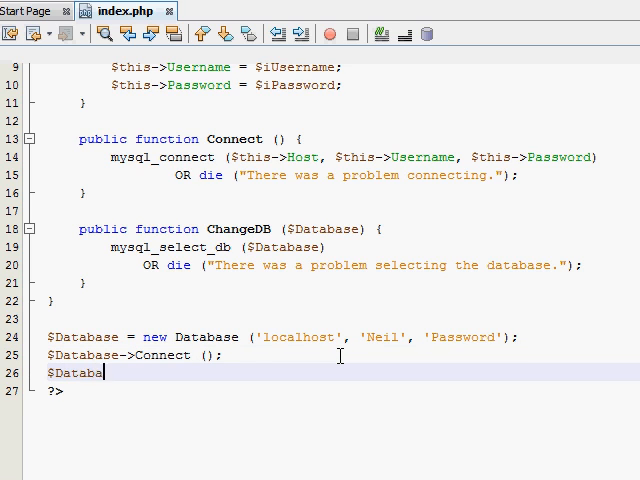
{"action": "type", "text": "->Cga"}
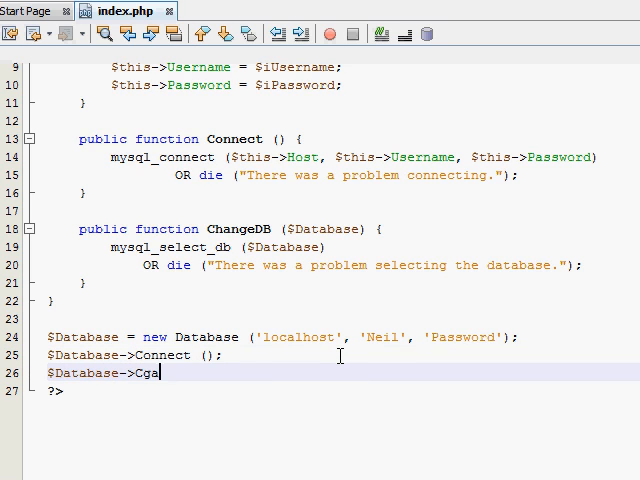
{"action": "type", "text": "hange"}
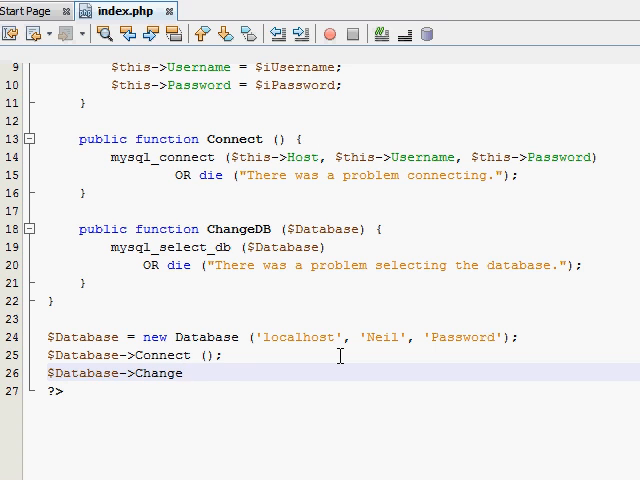
{"action": "type", "text": "DB ('')"}
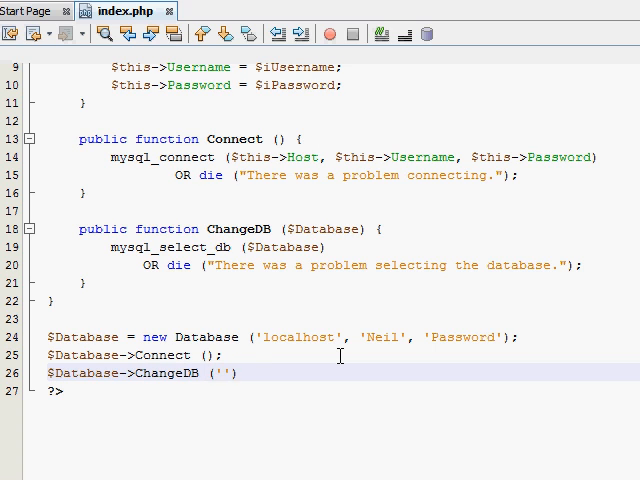
{"action": "type", "text": "Arode"}
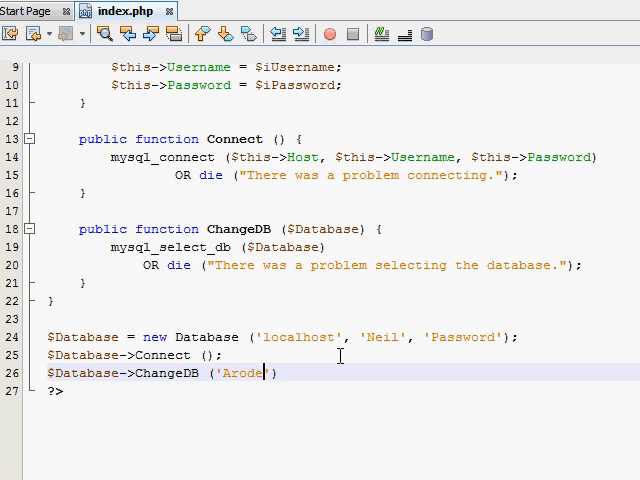
{"action": "type", "text": "lf');"}
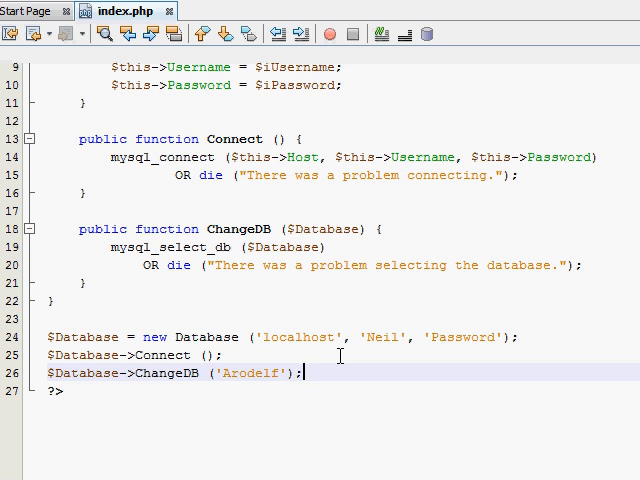
{"action": "key", "text": "Return"}
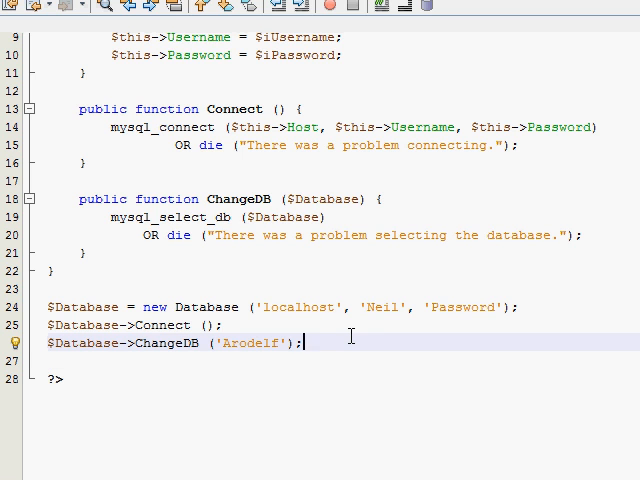
{"action": "scroll", "scroll_direction": "up", "scroll_amount": 3}
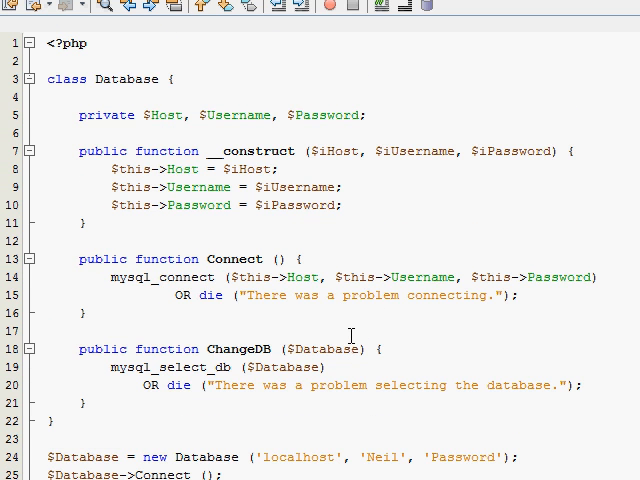
{"action": "scroll", "scroll_direction": "down", "scroll_amount": 3}
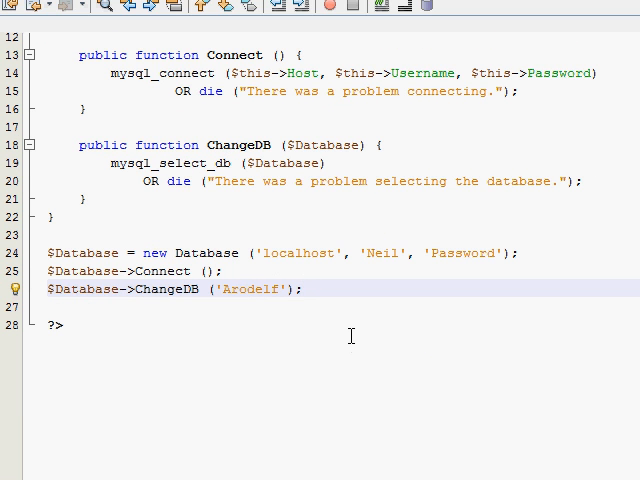
{"action": "mouse_move", "coordinate": [332, 331]}
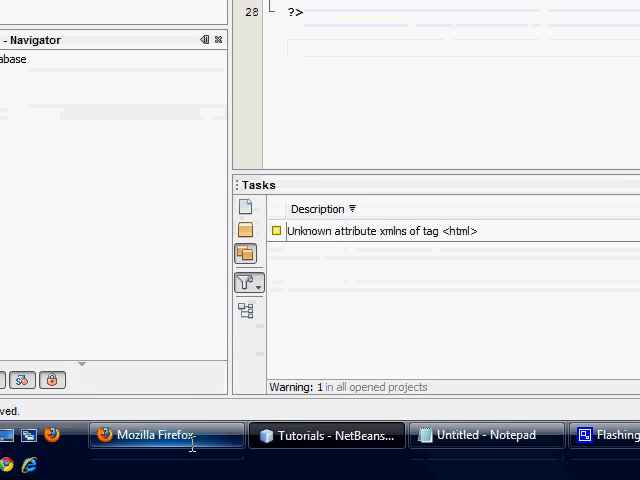
{"action": "left_click", "coordinate": [165, 435]}
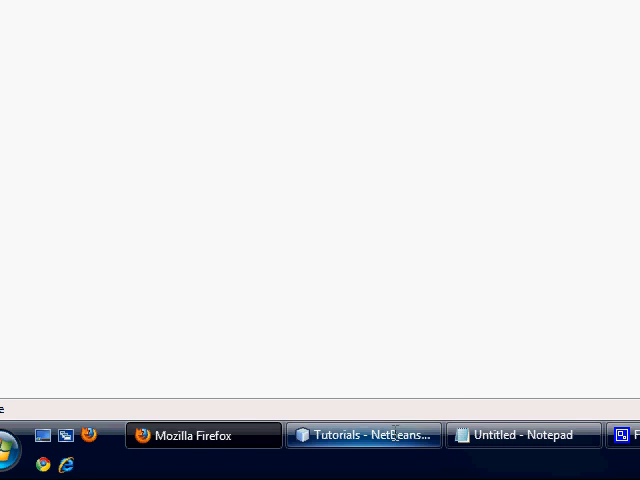
{"action": "left_click", "coordinate": [364, 435]}
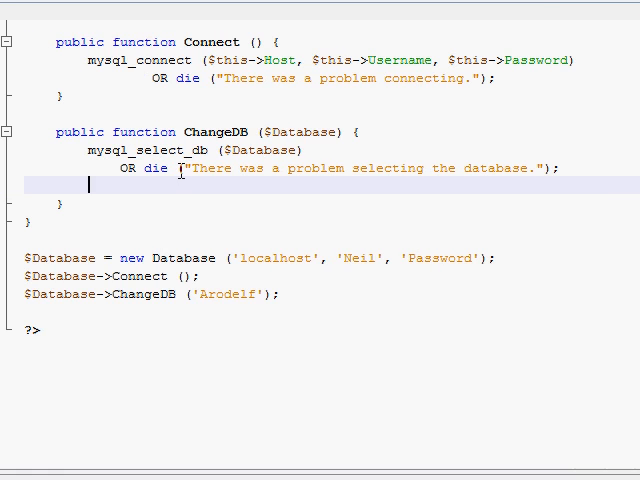
- In ChangeDB, echo 'The database was successfully chosen. <br />'
{"action": "type", "text": "echo '"}
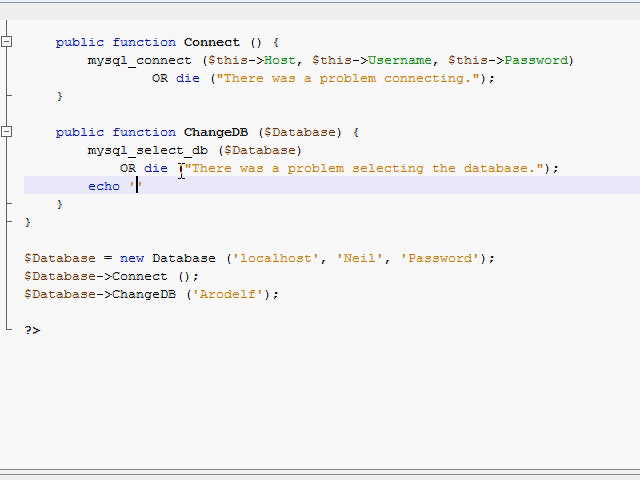
{"action": "type", "text": "The database wa"}
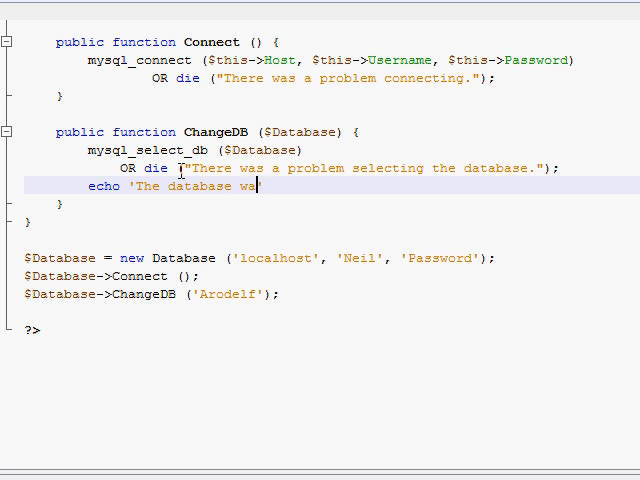
{"action": "type", "text": "s successful"}
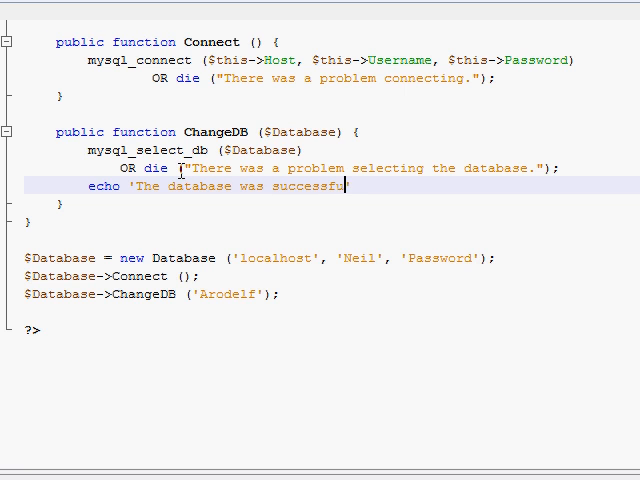
{"action": "type", "text": "ly chosen. <br />';"}
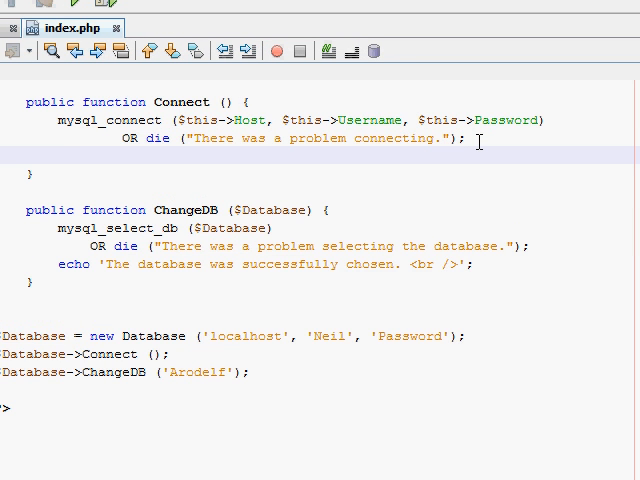
- In Connect, echo 'The database was successfully connected. <br />'
{"action": "type", "text": "echo"}
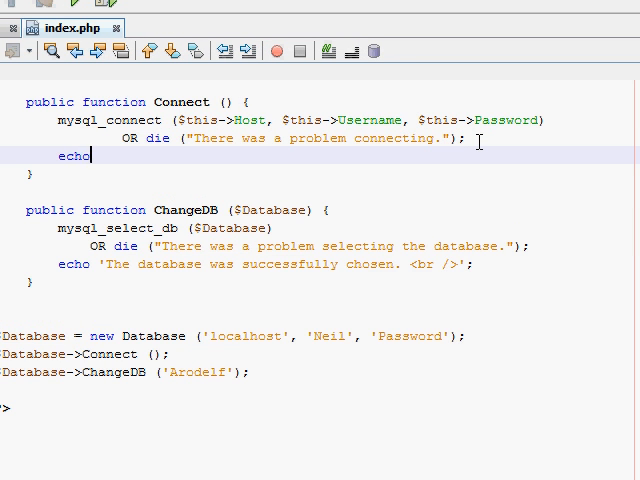
{"action": "type", "text": "'The d'"}
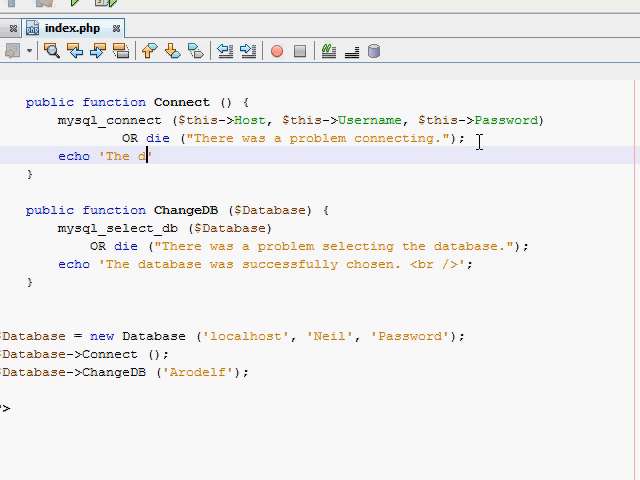
{"action": "type", "text": "atabase was succ"}
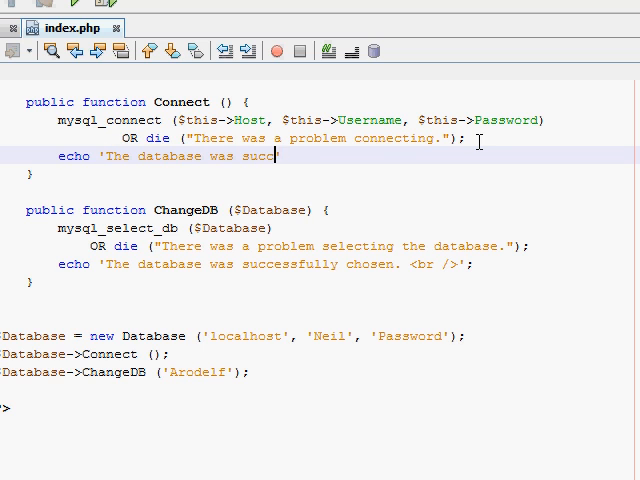
{"action": "type", "text": "ssfully connected. <br />"}
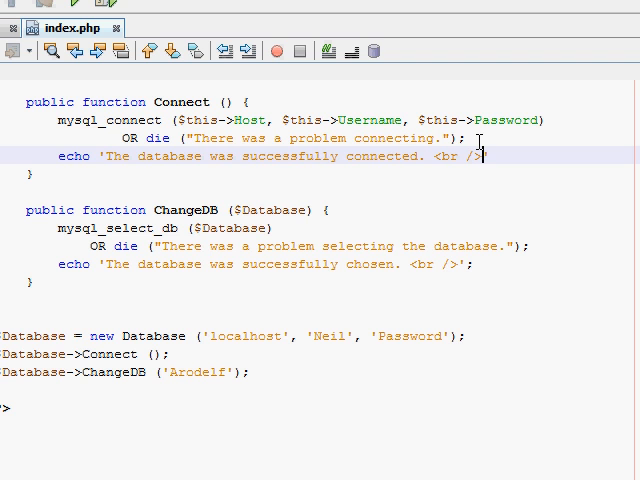
{"action": "type", "text": ";"}
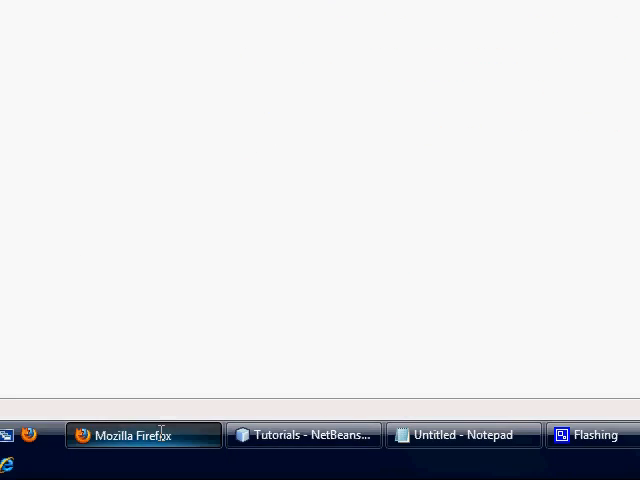
- Bring Firefox forward to view the connected and chosen success lines at localhost/Tutorials
{"action": "left_click", "coordinate": [144, 435]}
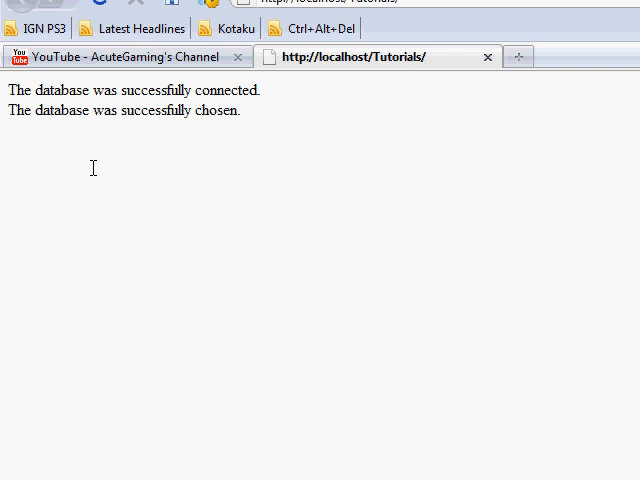
{"action": "mouse_move", "coordinate": [179, 252]}
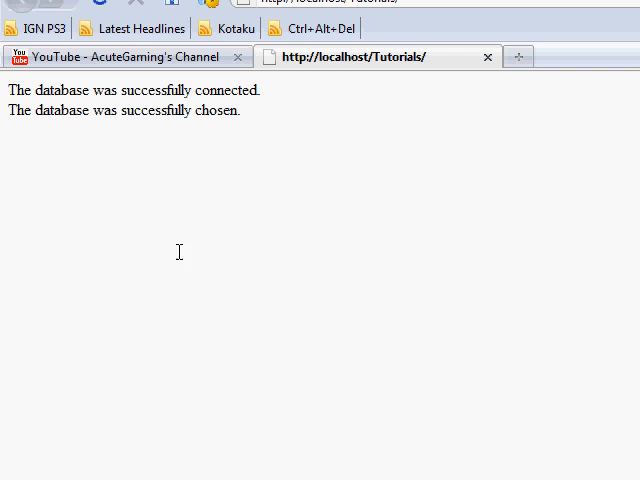